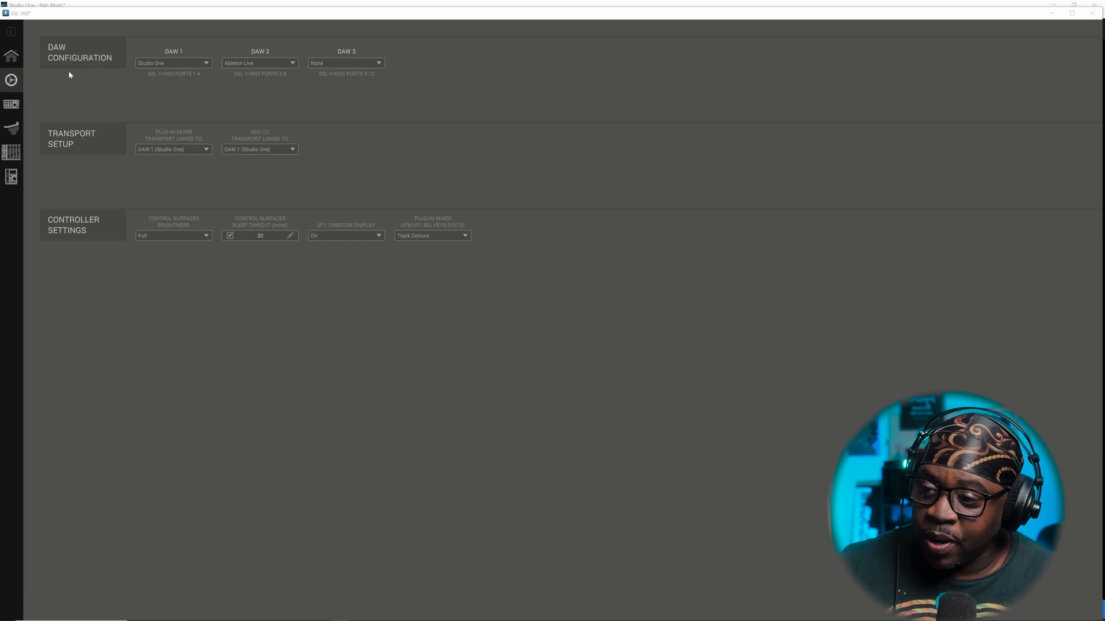
{"action": "mouse_move", "coordinate": [9, 78]}
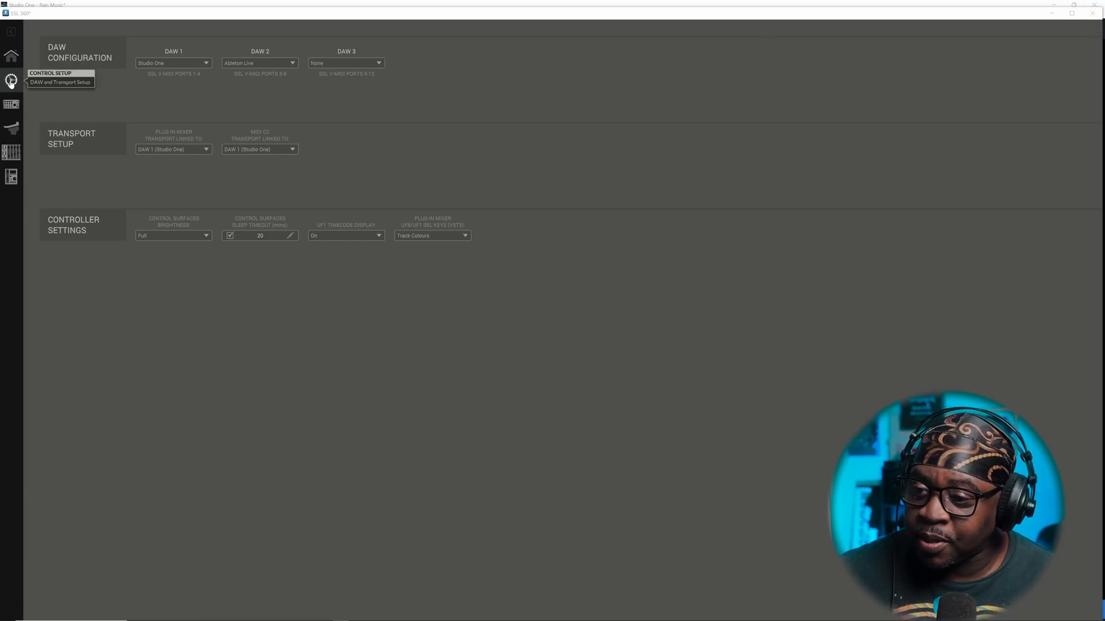
{"action": "mouse_move", "coordinate": [207, 108]}
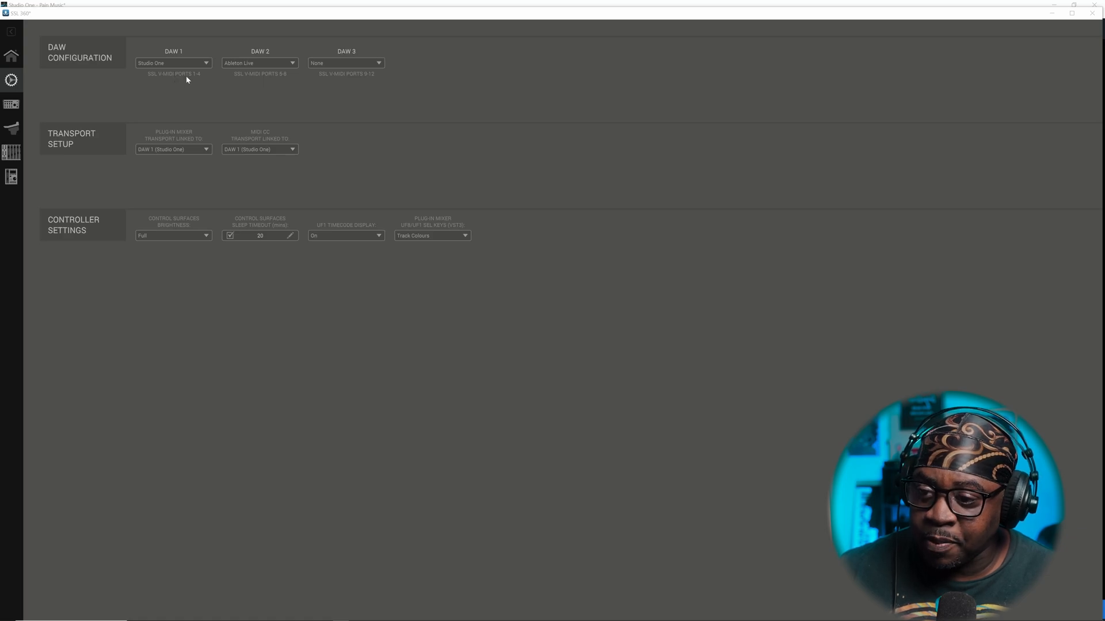
{"action": "mouse_move", "coordinate": [288, 78]}
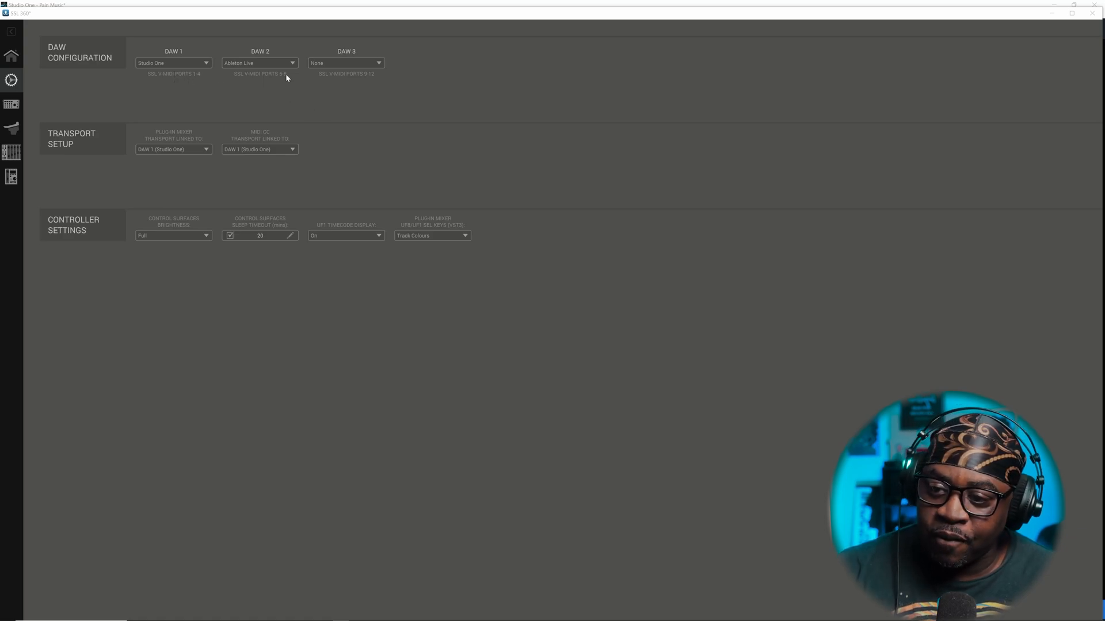
{"action": "mouse_move", "coordinate": [436, 104]}
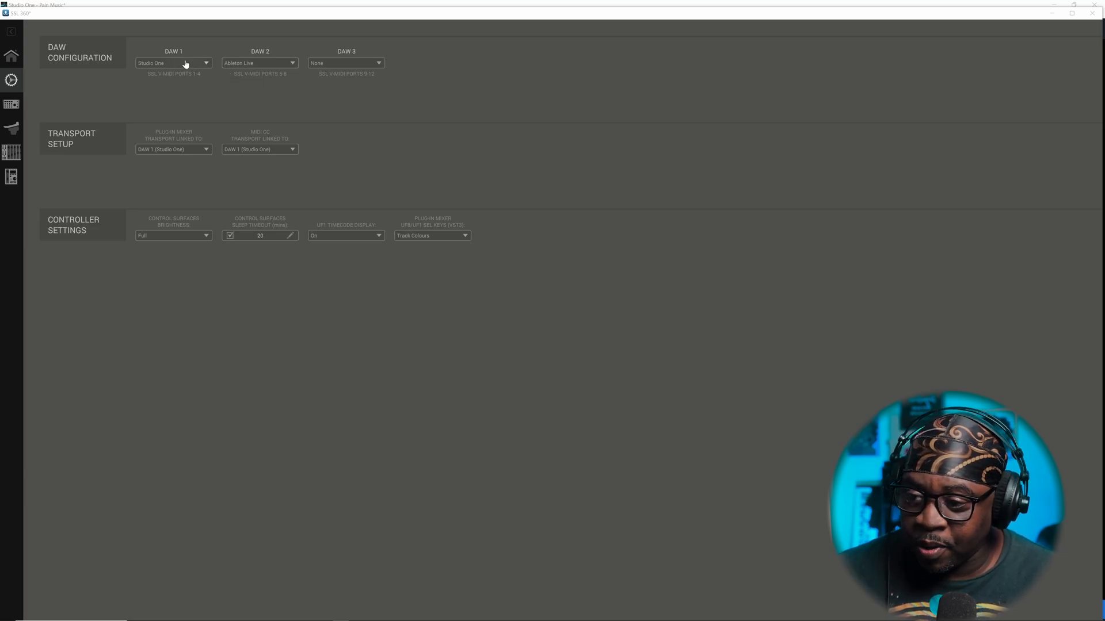
{"action": "mouse_move", "coordinate": [9, 124]}
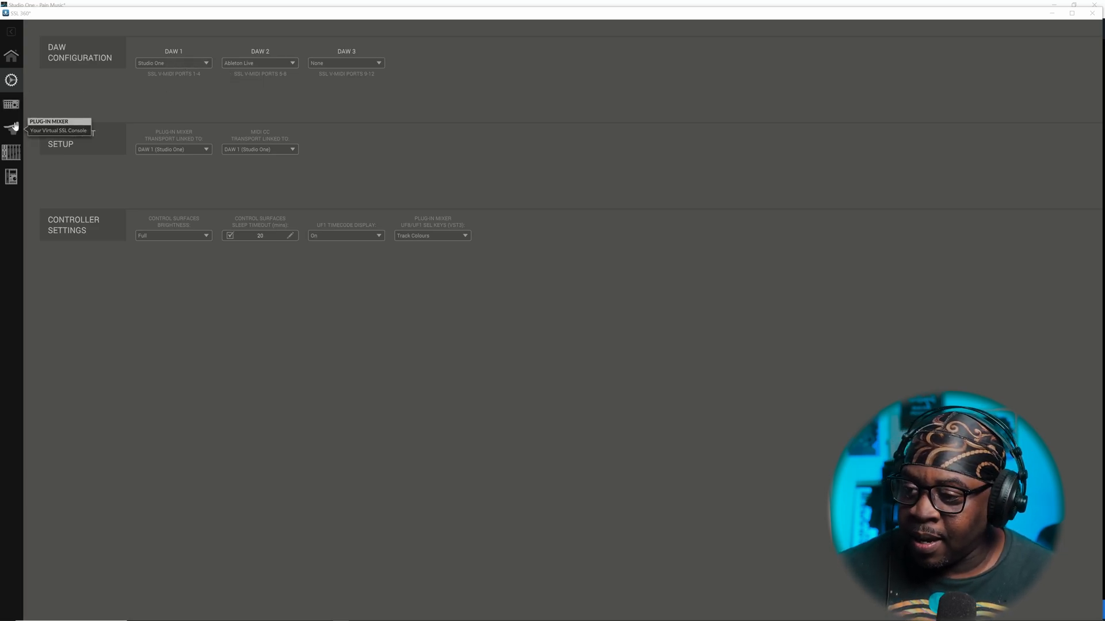
Cancel Add Device and insert SSL Native Channel Strip 2 on SampleOne 4 and SampleOne, closing its editor.
{"action": "left_click", "coordinate": [9, 122]}
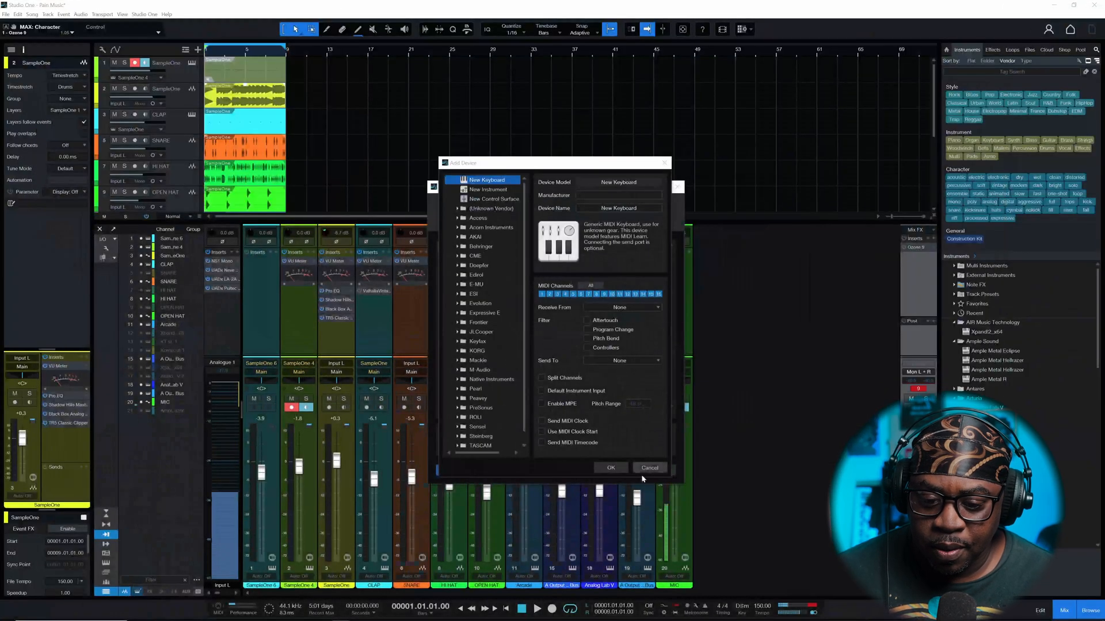
{"action": "left_click", "coordinate": [610, 468]}
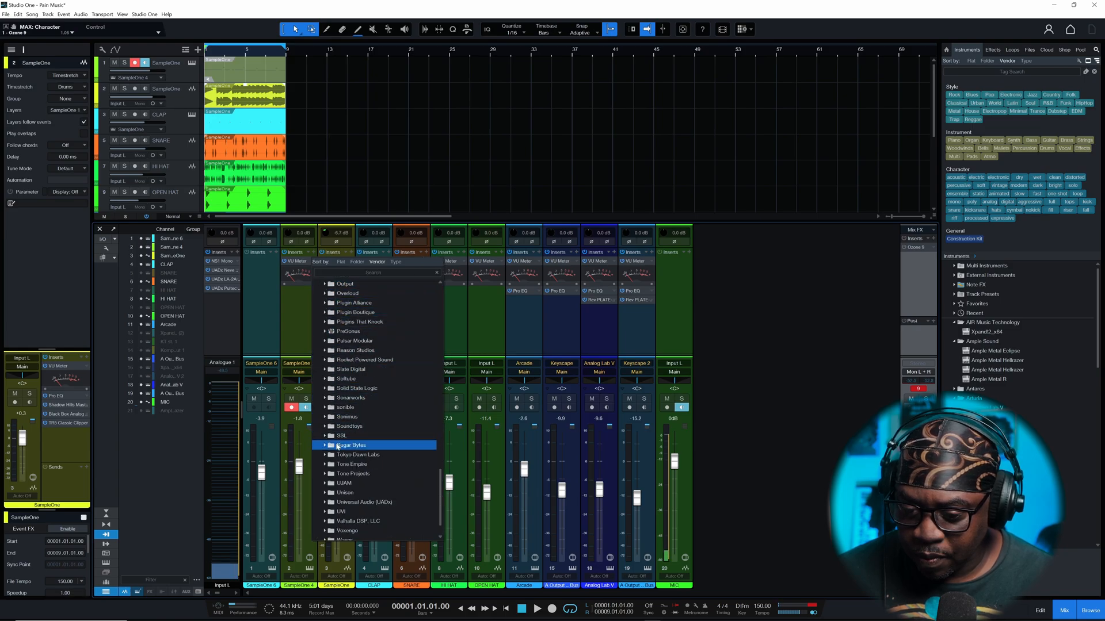
{"action": "left_click", "coordinate": [332, 435]}
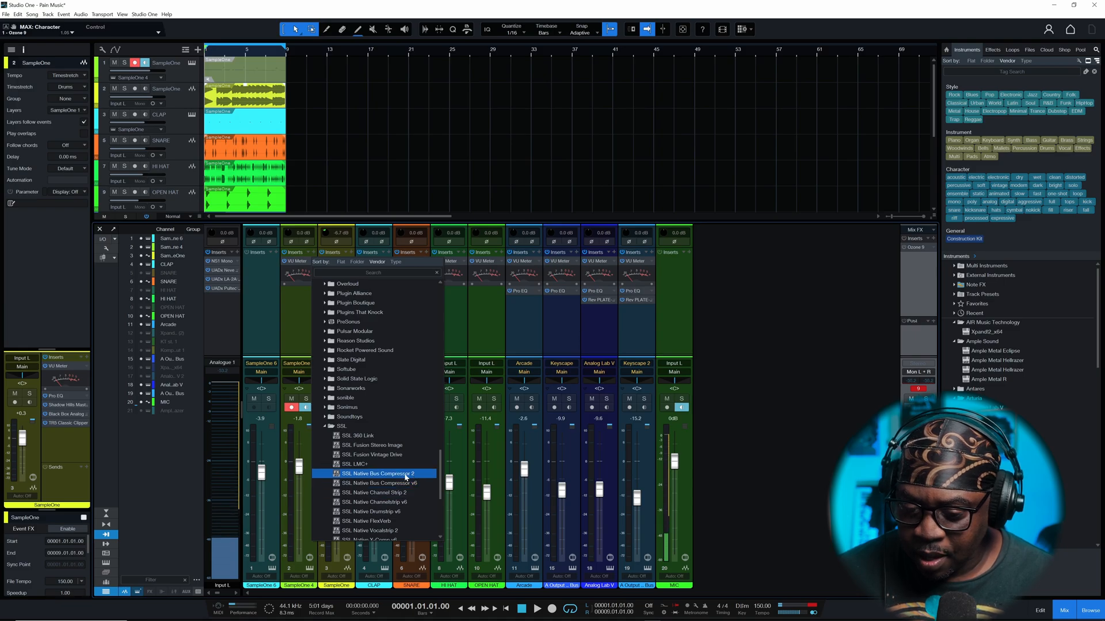
{"action": "left_click", "coordinate": [380, 474]}
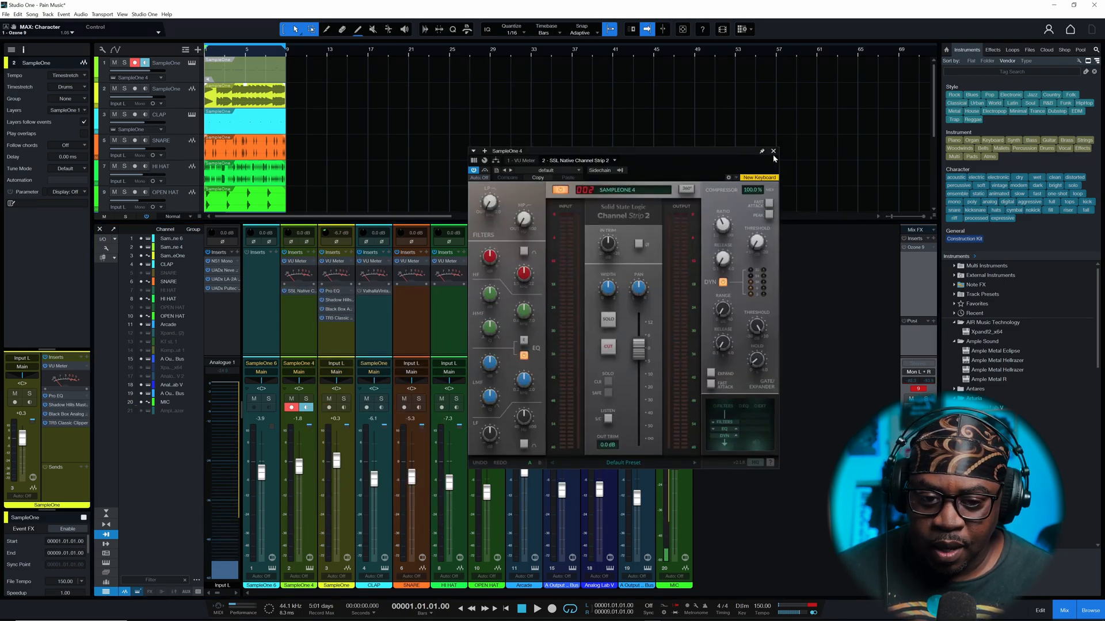
{"action": "left_click", "coordinate": [774, 151]}
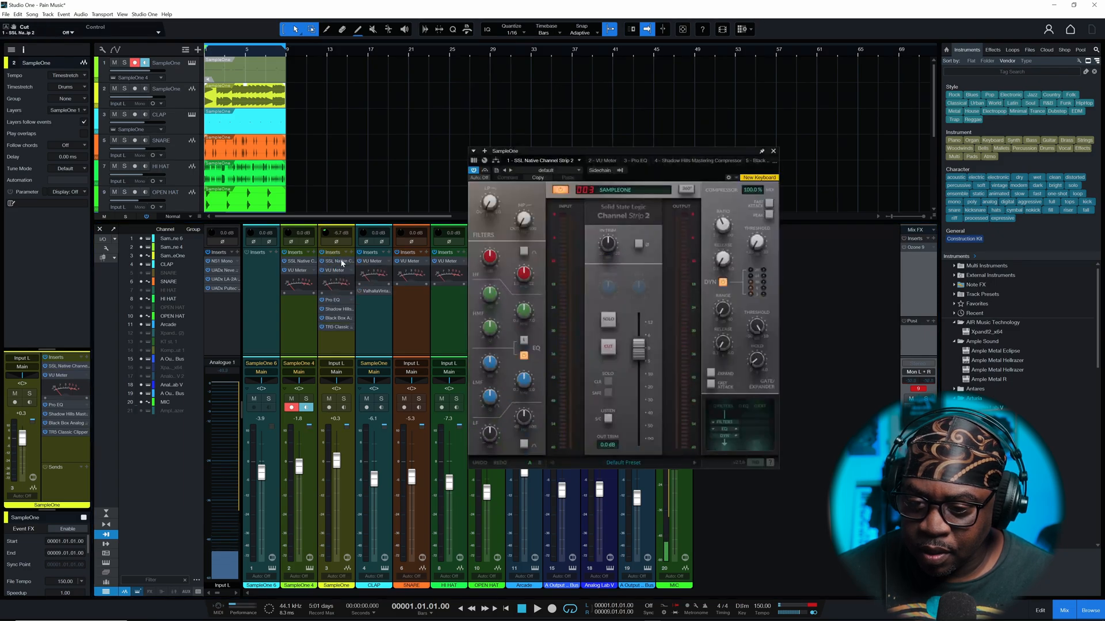
{"action": "left_click", "coordinate": [773, 151]}
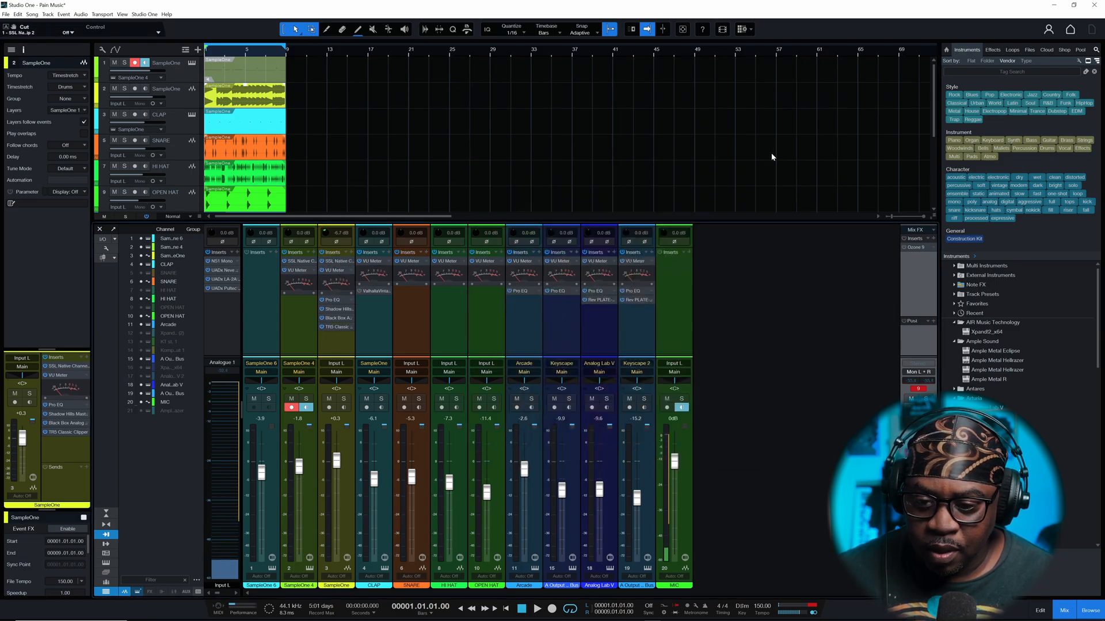
Insert SSL Native Channel Strip 2 on CLAP, SNARE and Analog Lab V channels.
{"action": "left_click", "coordinate": [373, 371]}
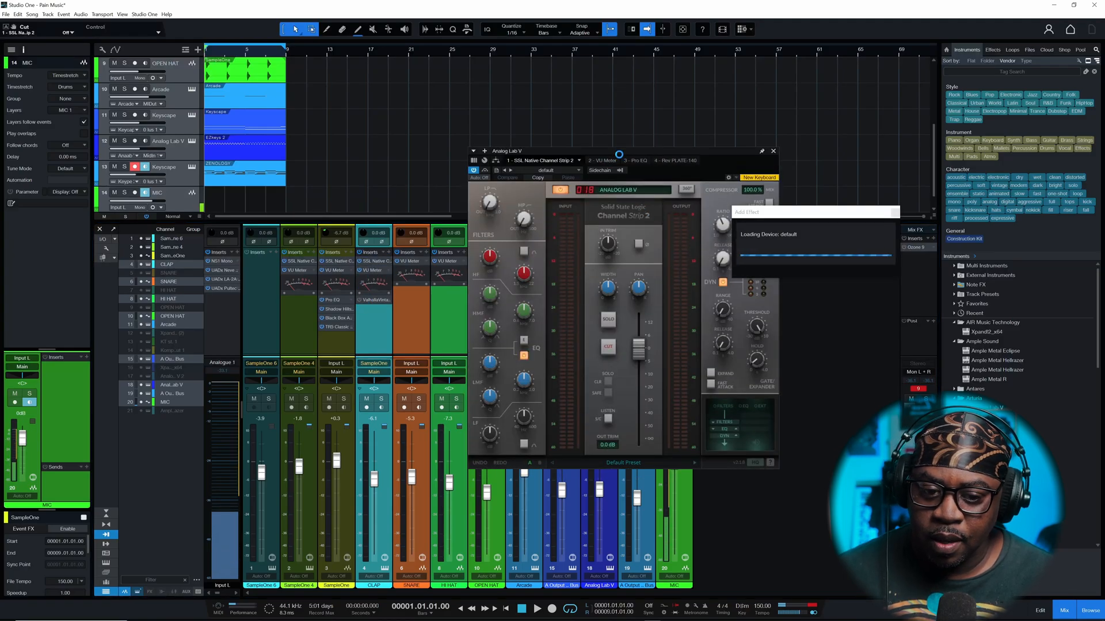
{"action": "left_click", "coordinate": [773, 150]}
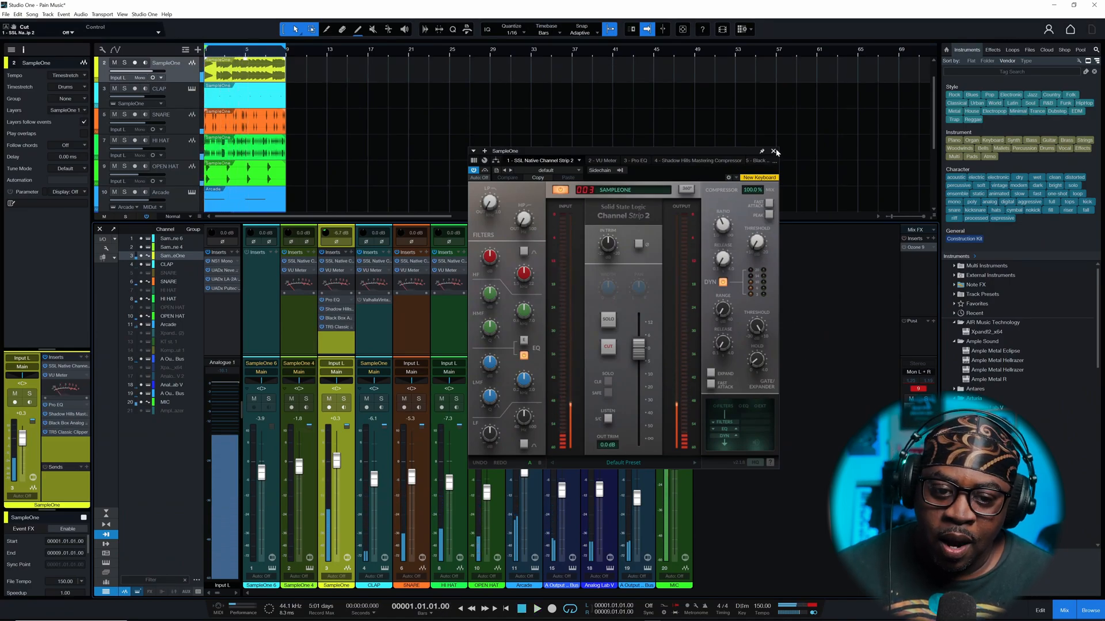
Add a generic keyboard device receiving from and sending to SSL V-MIDI Port 1.
{"action": "left_click", "coordinate": [145, 15]}
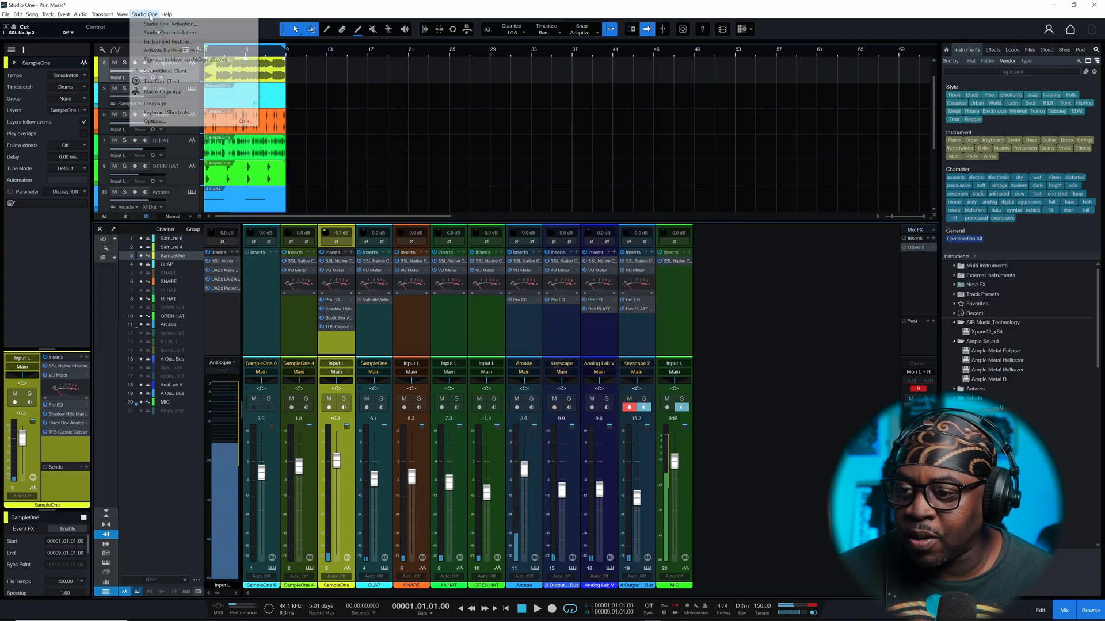
{"action": "left_click", "coordinate": [153, 122]}
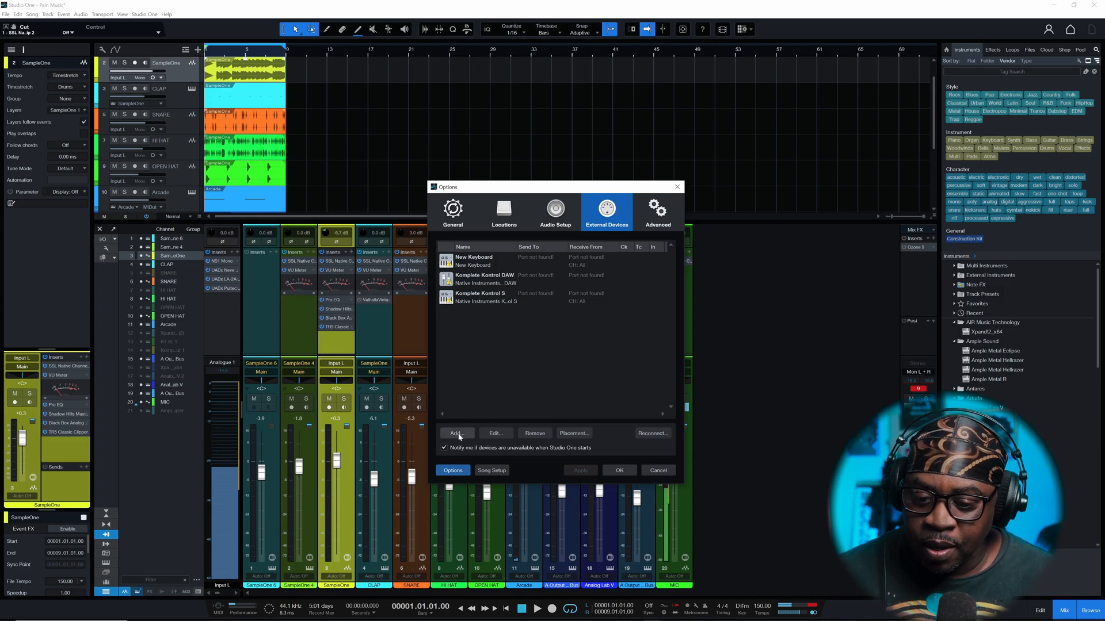
{"action": "left_click", "coordinate": [456, 433]}
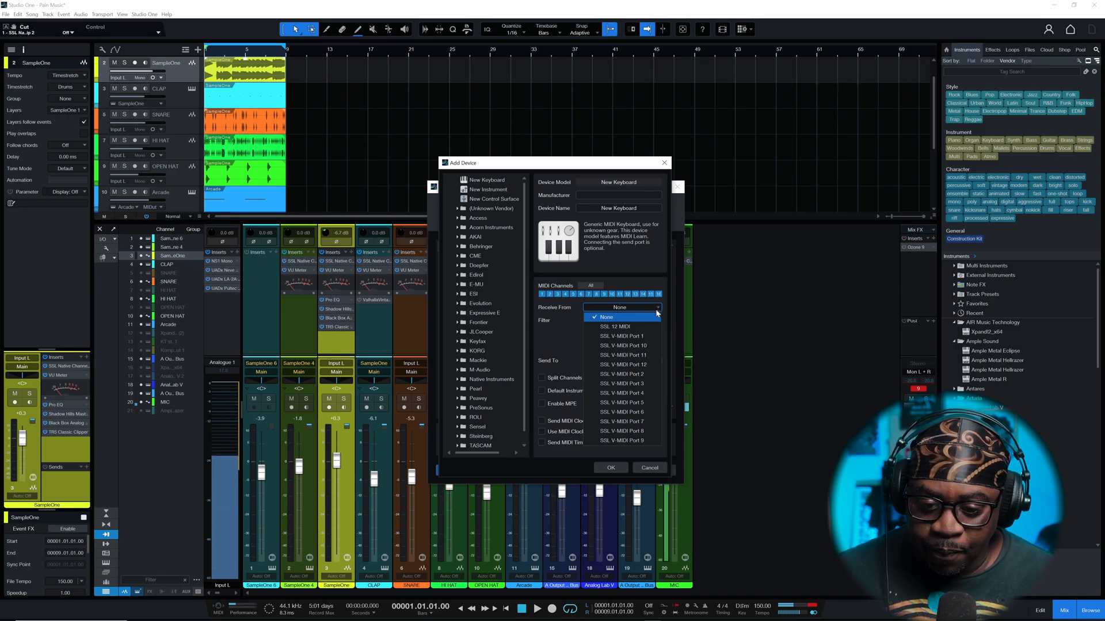
{"action": "left_click", "coordinate": [622, 336]}
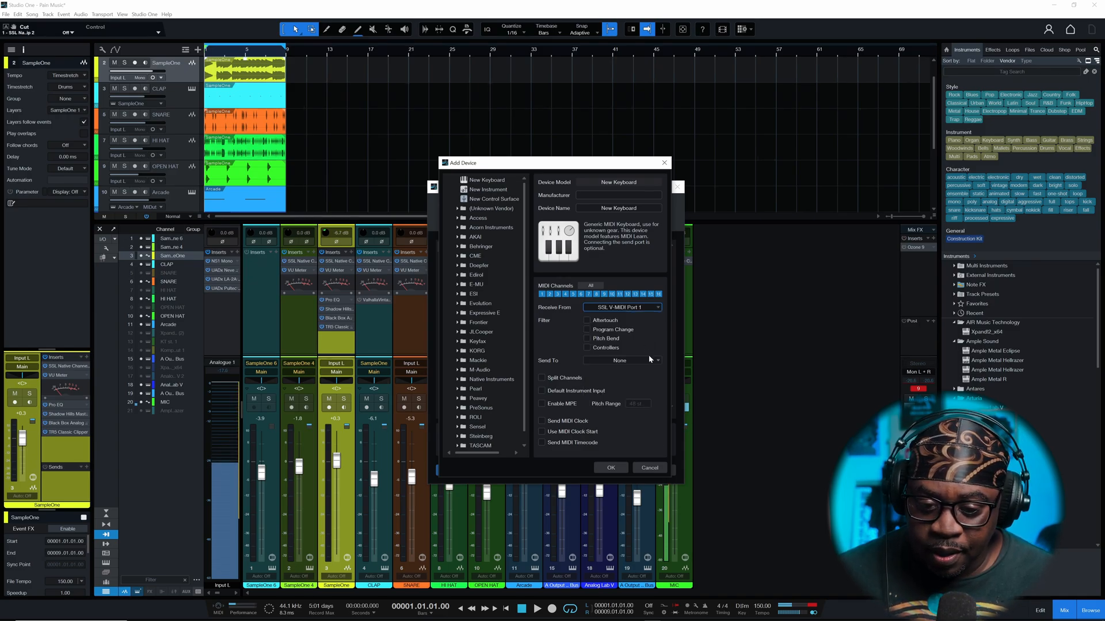
{"action": "left_click", "coordinate": [621, 360]}
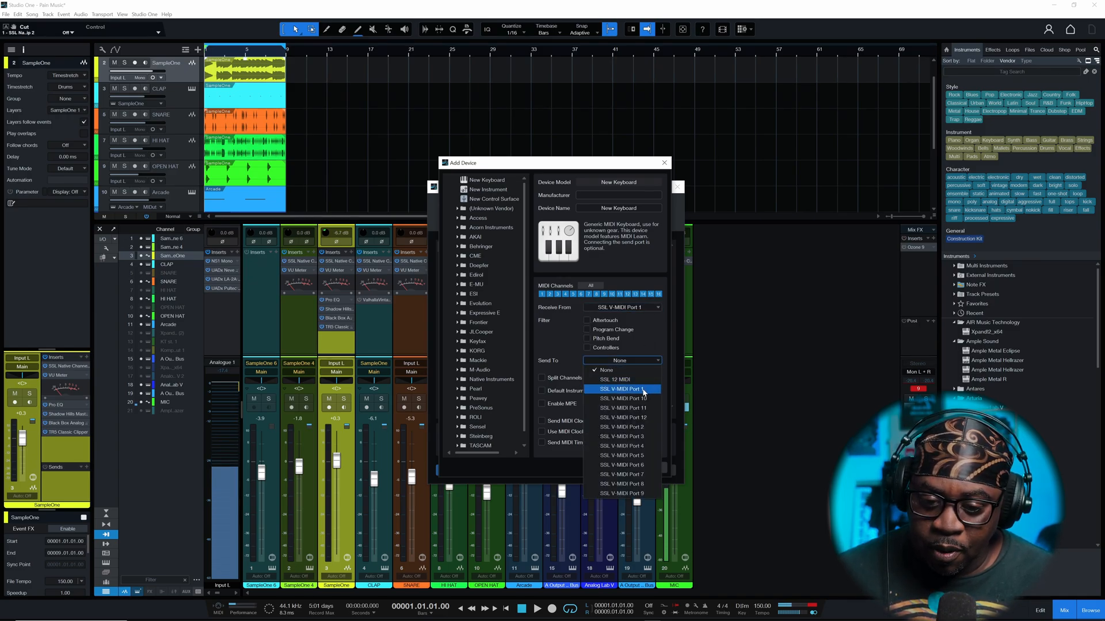
{"action": "left_click", "coordinate": [620, 389]}
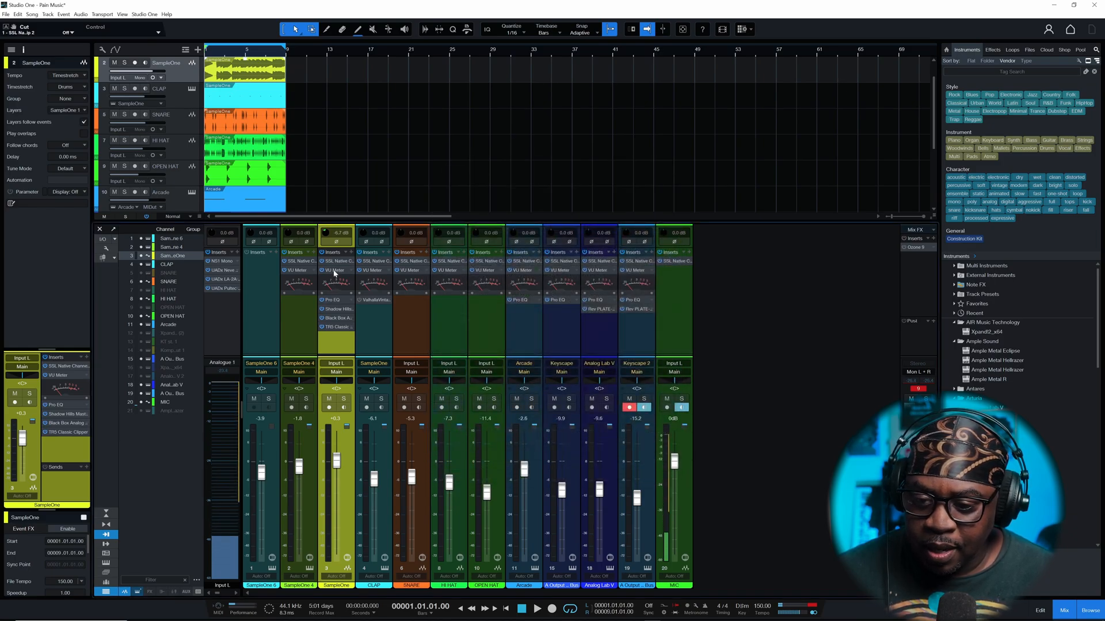
Show the SSL 360 plug-in mixer and try starting playback from its transport.
{"action": "left_click", "coordinate": [337, 260]}
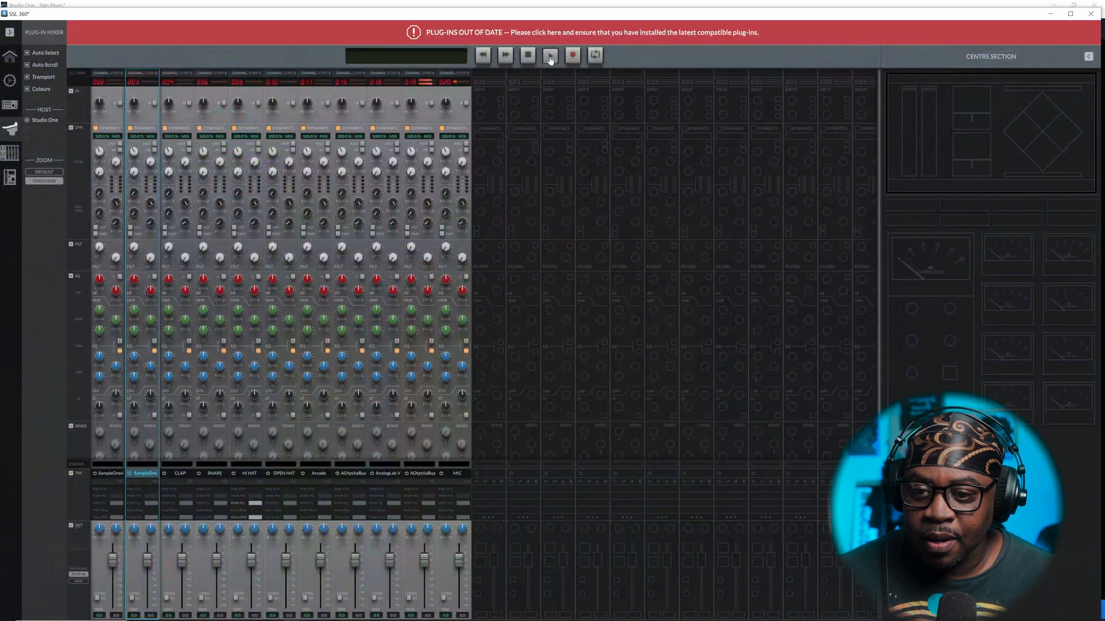
{"action": "left_click", "coordinate": [547, 56]}
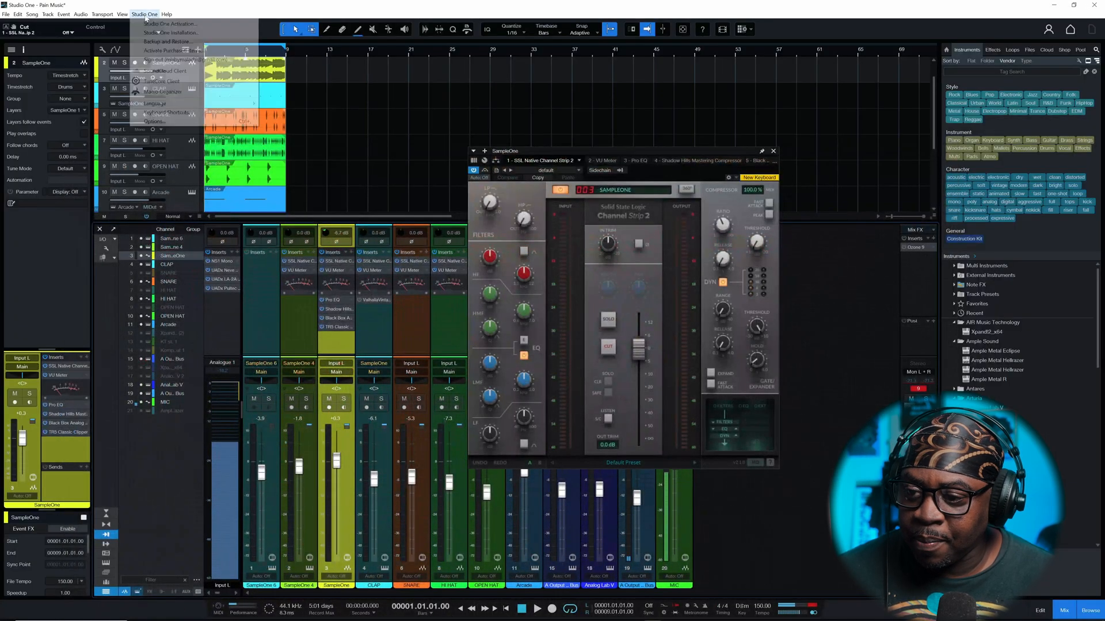
Remove the New Keyboard device from External Devices and start adding another.
{"action": "left_click", "coordinate": [153, 122]}
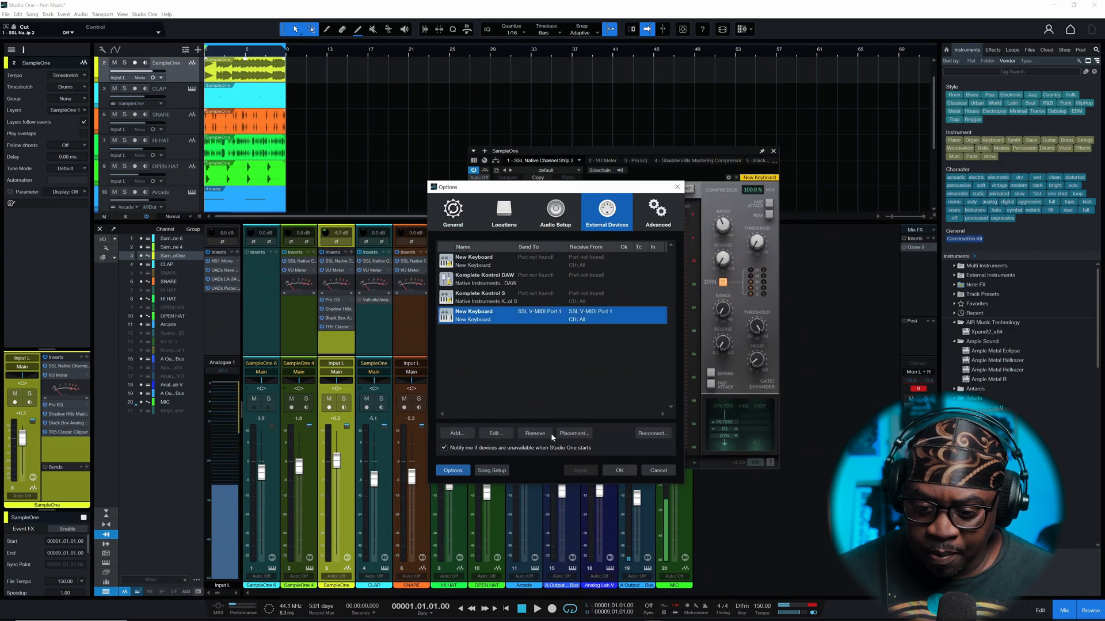
{"action": "left_click", "coordinate": [534, 433]}
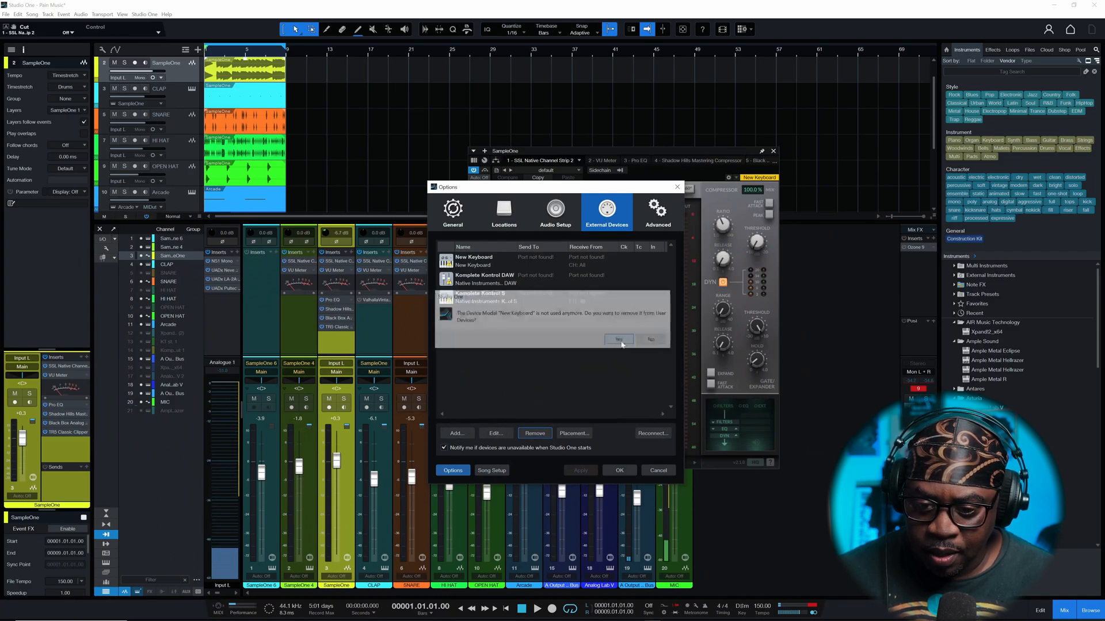
{"action": "left_click", "coordinate": [618, 338]}
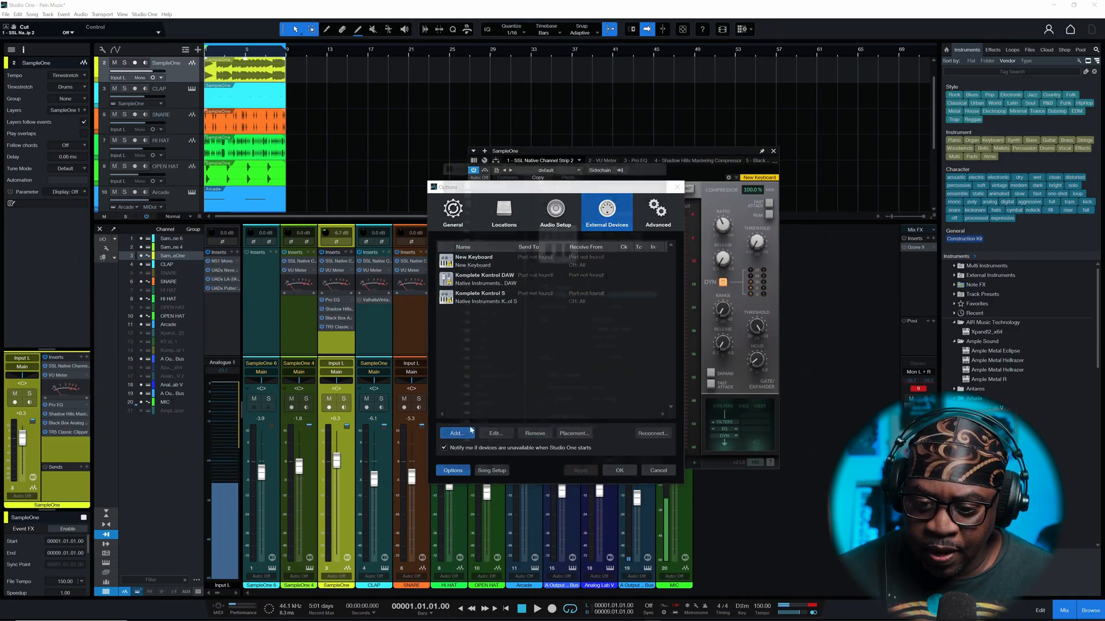
{"action": "left_click", "coordinate": [455, 433]}
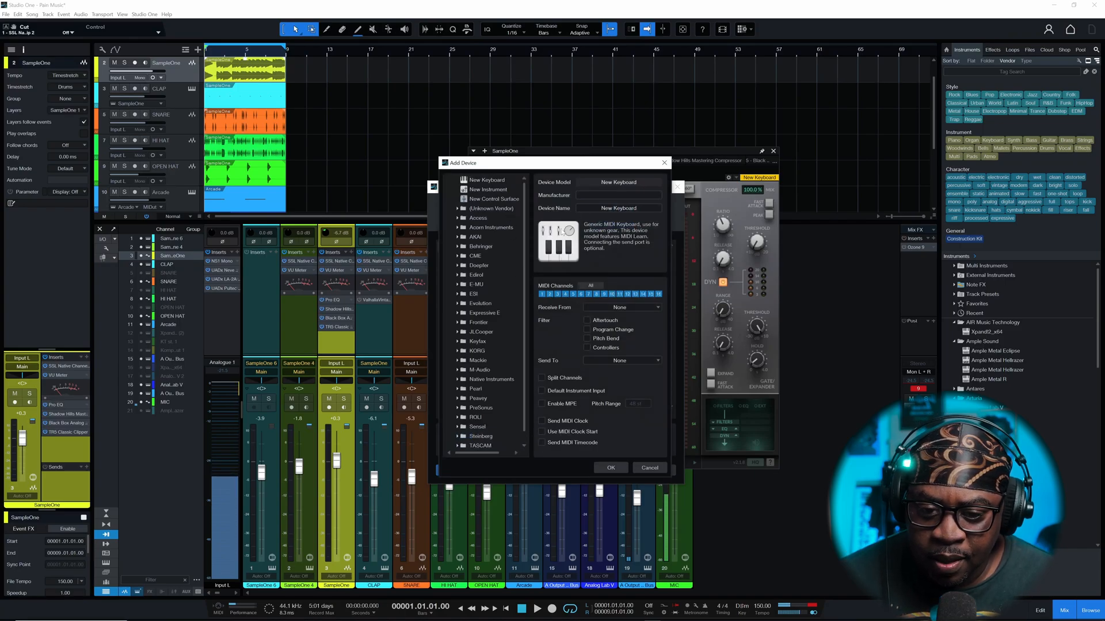
Browse the device list and add the Mackie Control surface.
{"action": "left_click", "coordinate": [492, 198]}
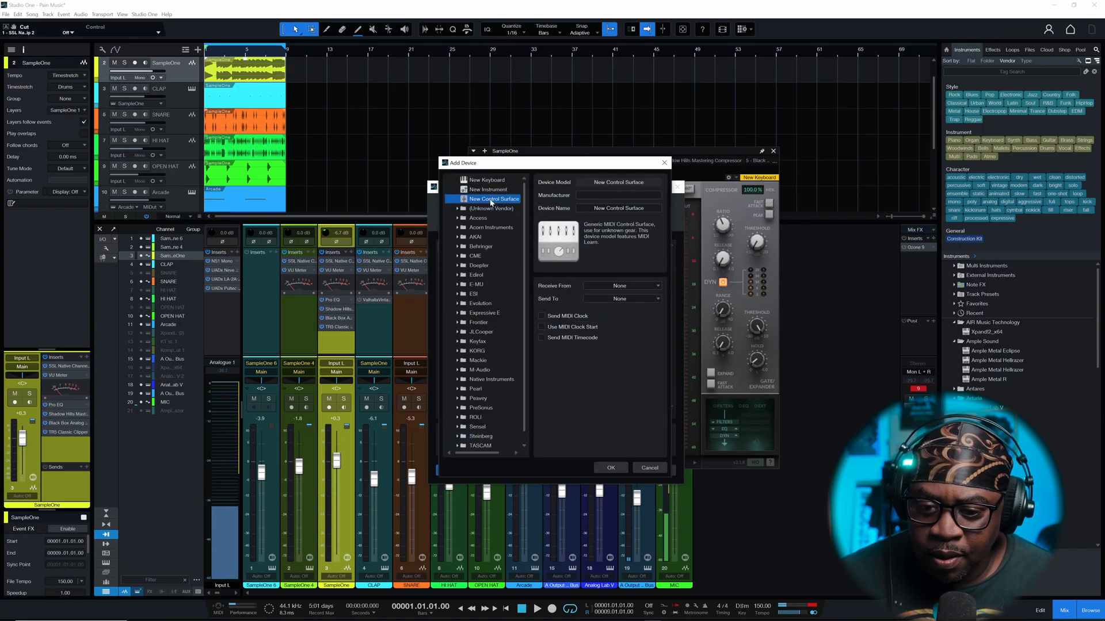
{"action": "left_click", "coordinate": [490, 208]}
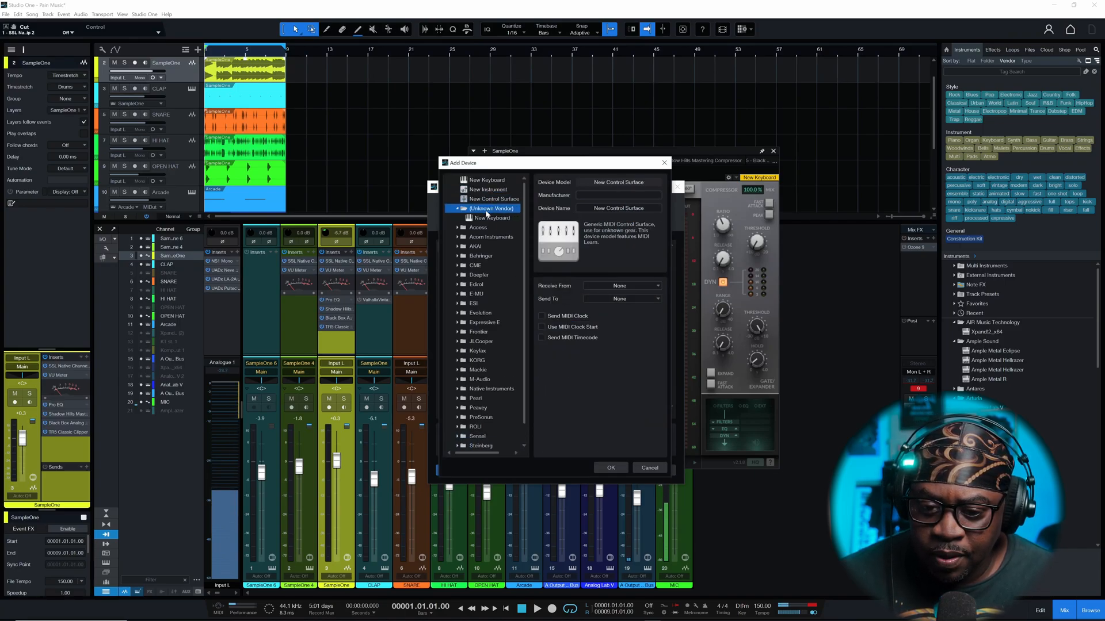
{"action": "left_click", "coordinate": [492, 218]}
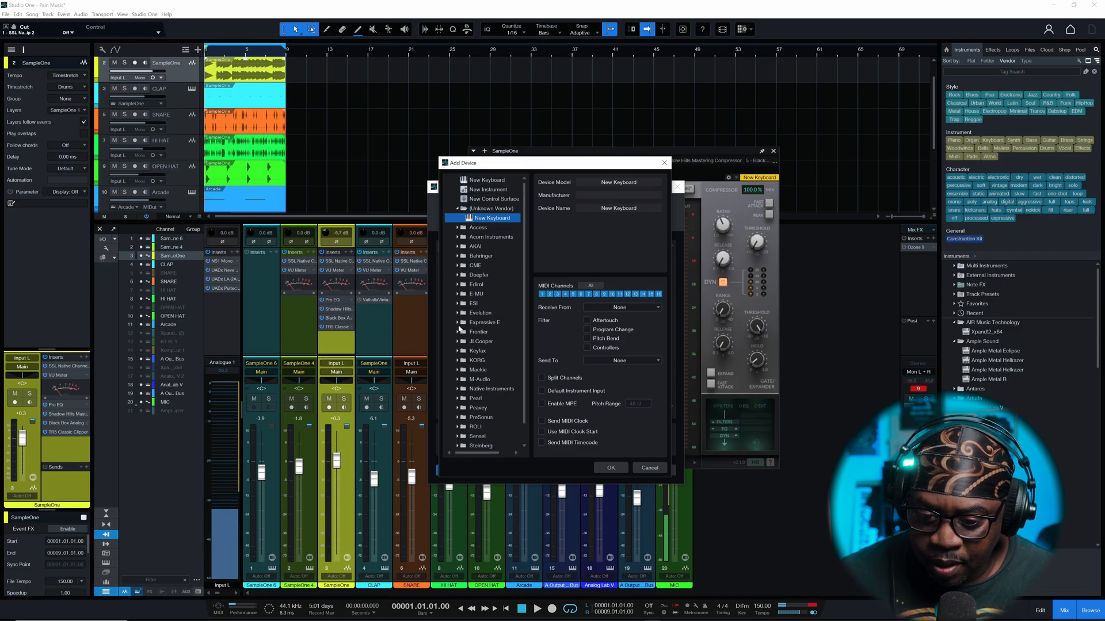
{"action": "left_click", "coordinate": [458, 370]}
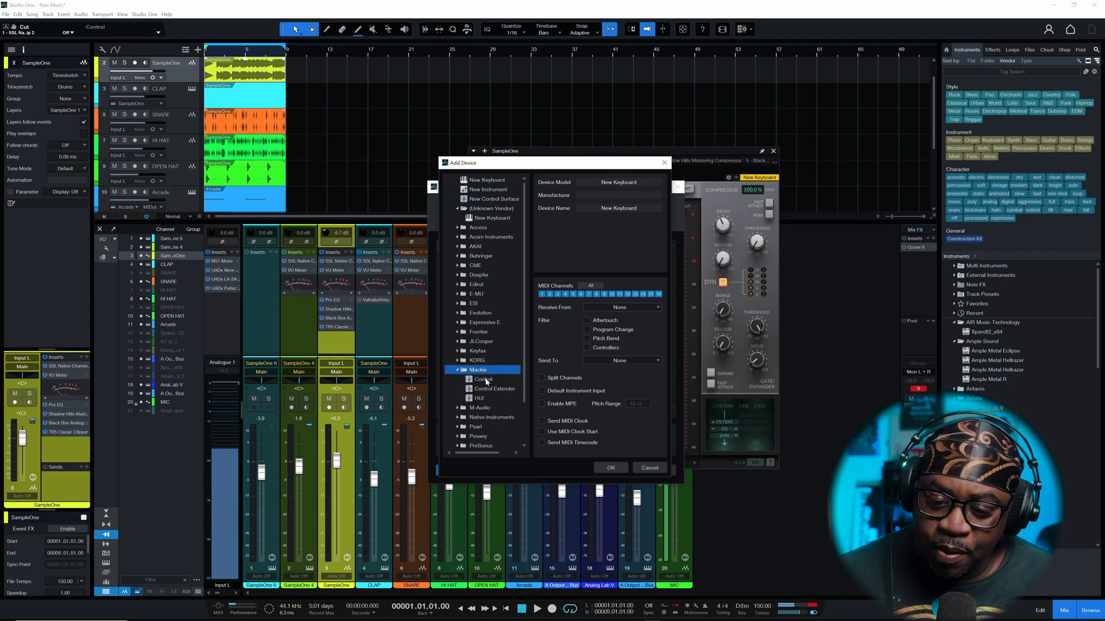
{"action": "left_click", "coordinate": [479, 398]}
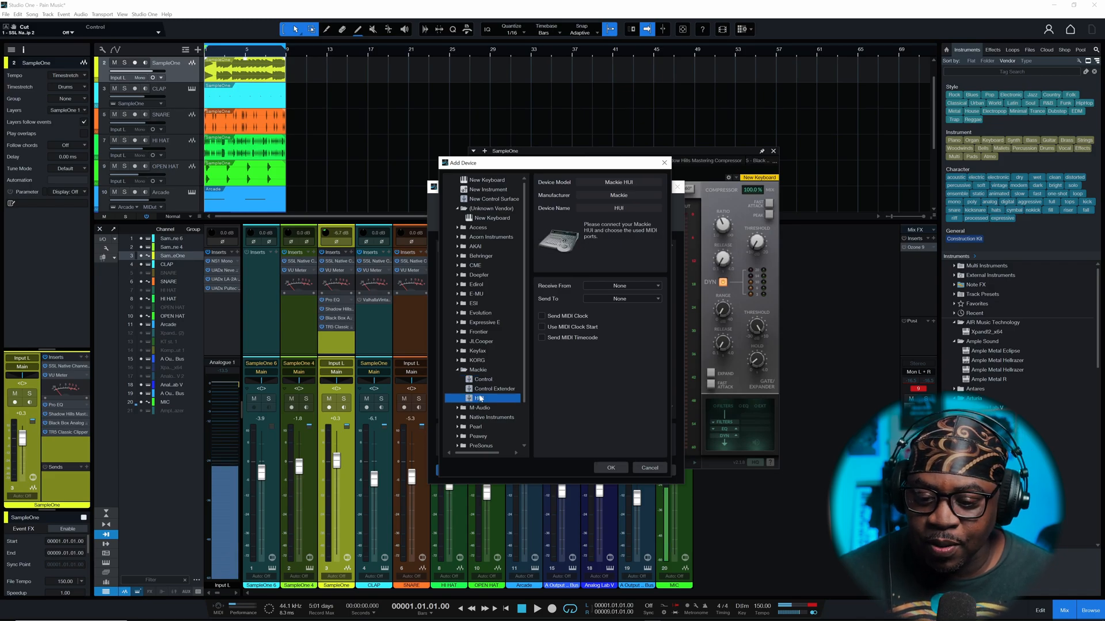
{"action": "left_click", "coordinate": [484, 379]}
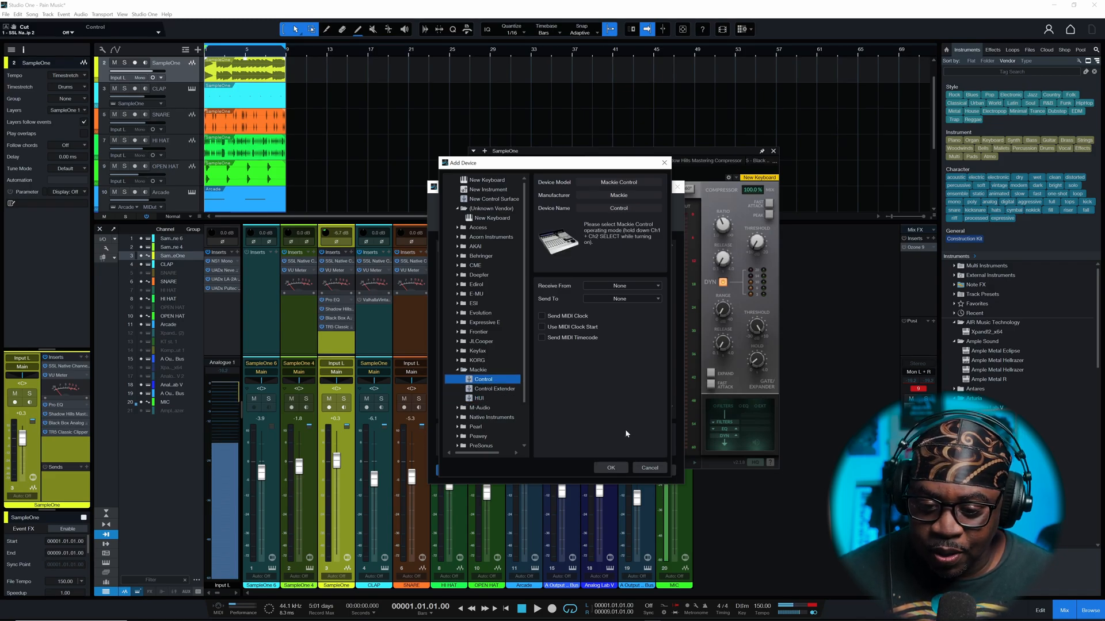
{"action": "left_click", "coordinate": [621, 286]}
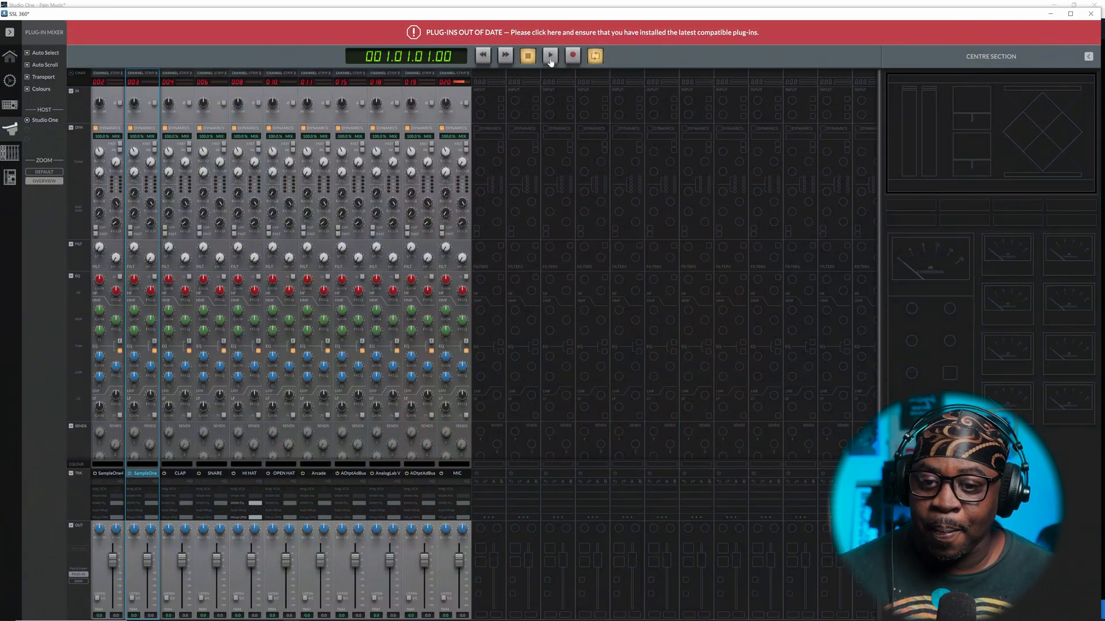
Start, stop and restart the Studio One song from SSL 360's transport until it plays.
{"action": "left_click", "coordinate": [548, 57]}
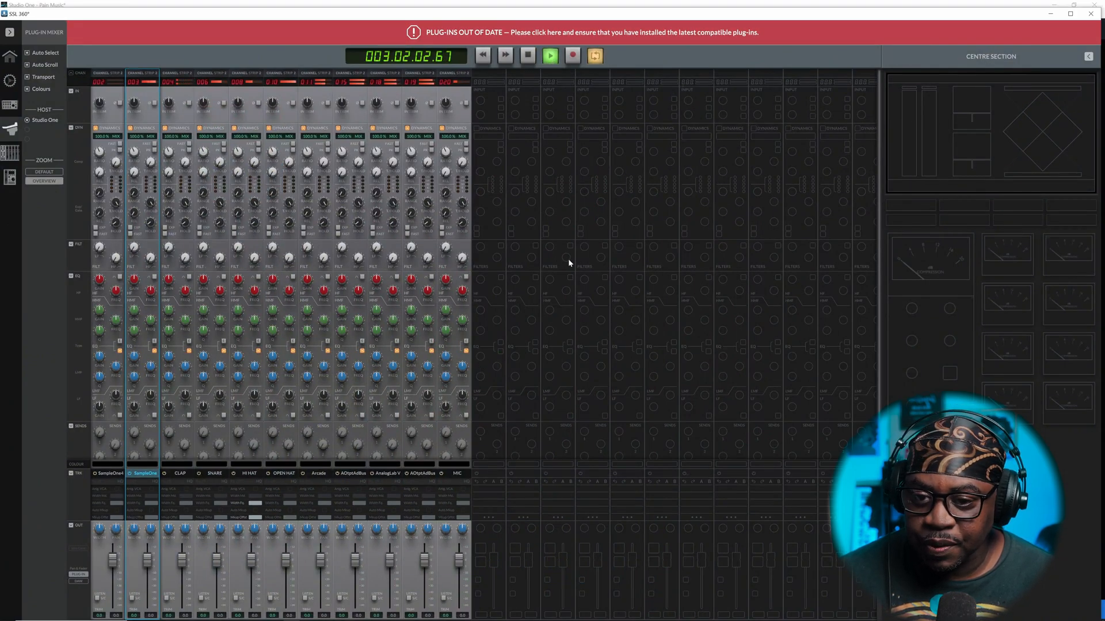
{"action": "left_click", "coordinate": [527, 71]}
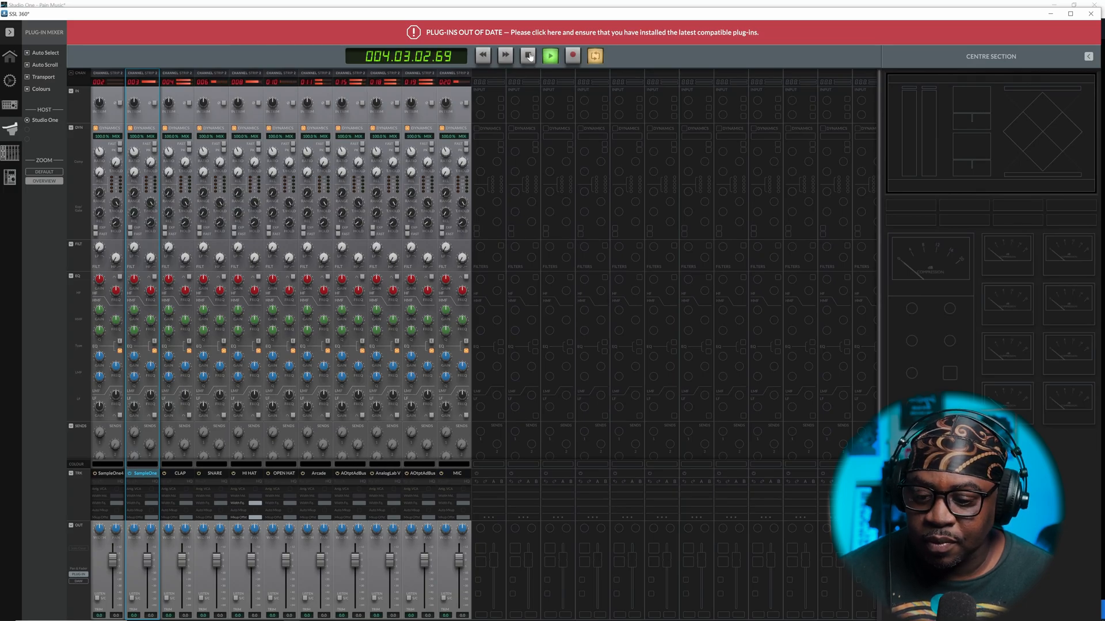
{"action": "left_click", "coordinate": [527, 56]}
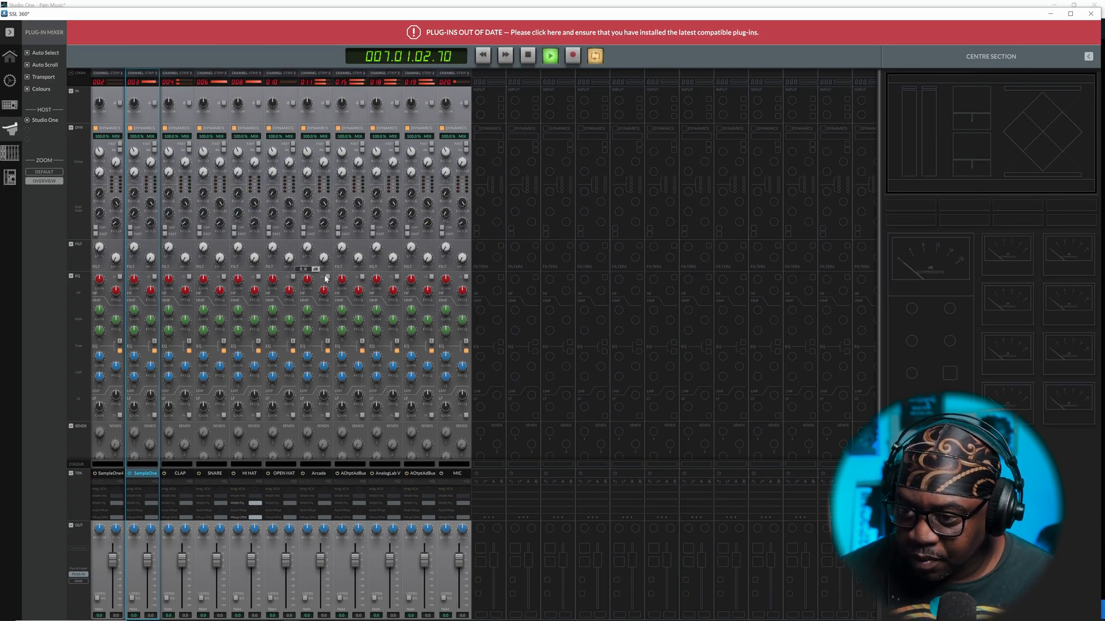
{"action": "left_click", "coordinate": [525, 57]}
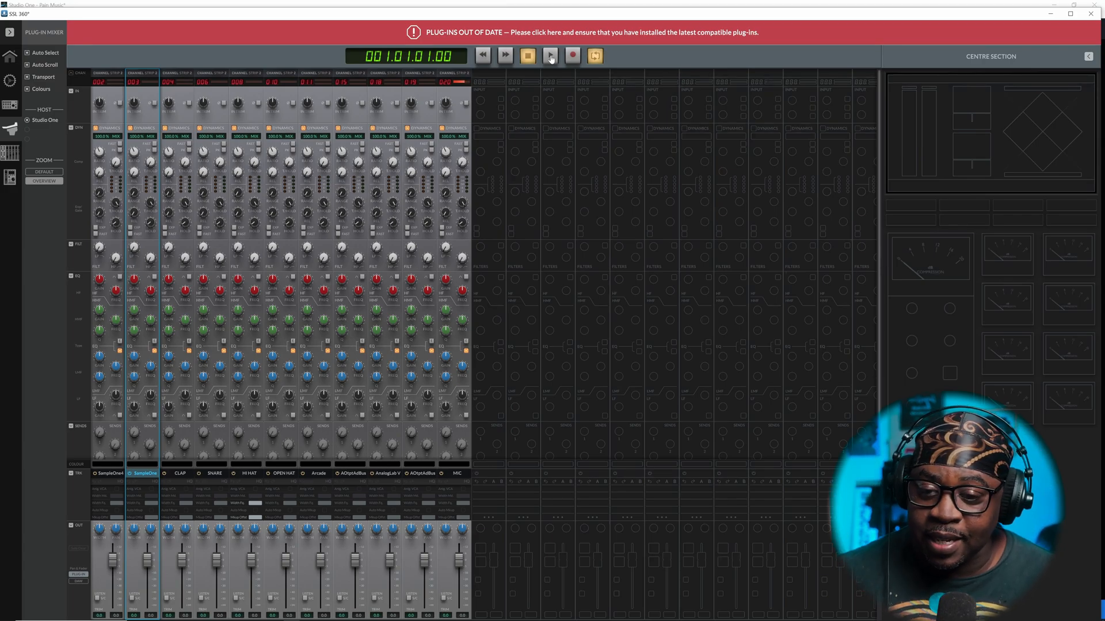
{"action": "left_click", "coordinate": [548, 54]}
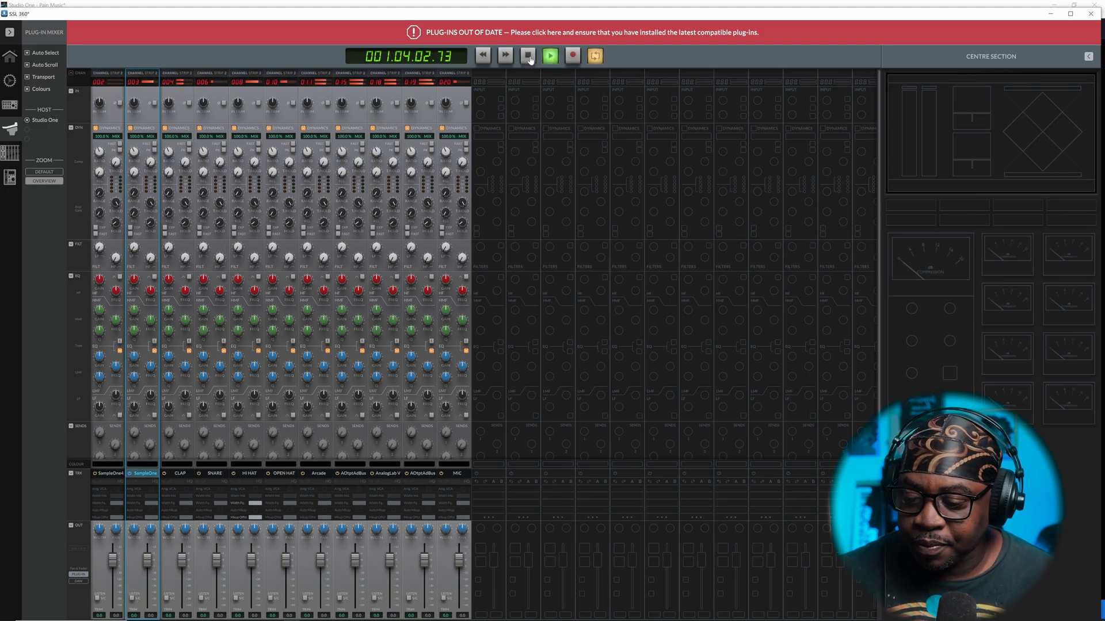
{"action": "left_click", "coordinate": [527, 55]}
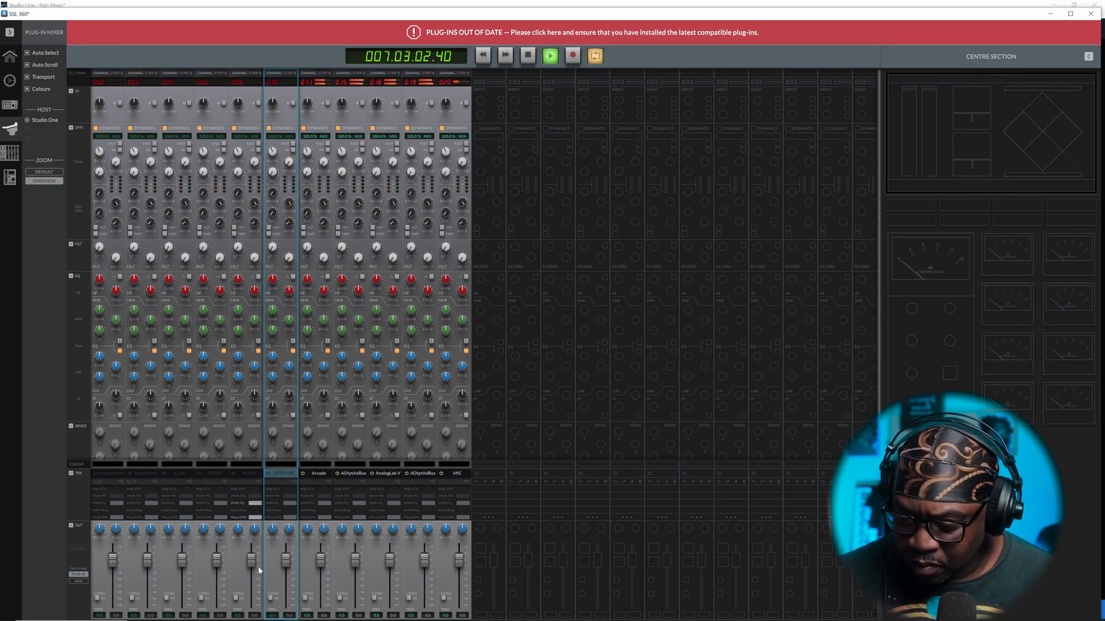
{"action": "left_click", "coordinate": [525, 55]}
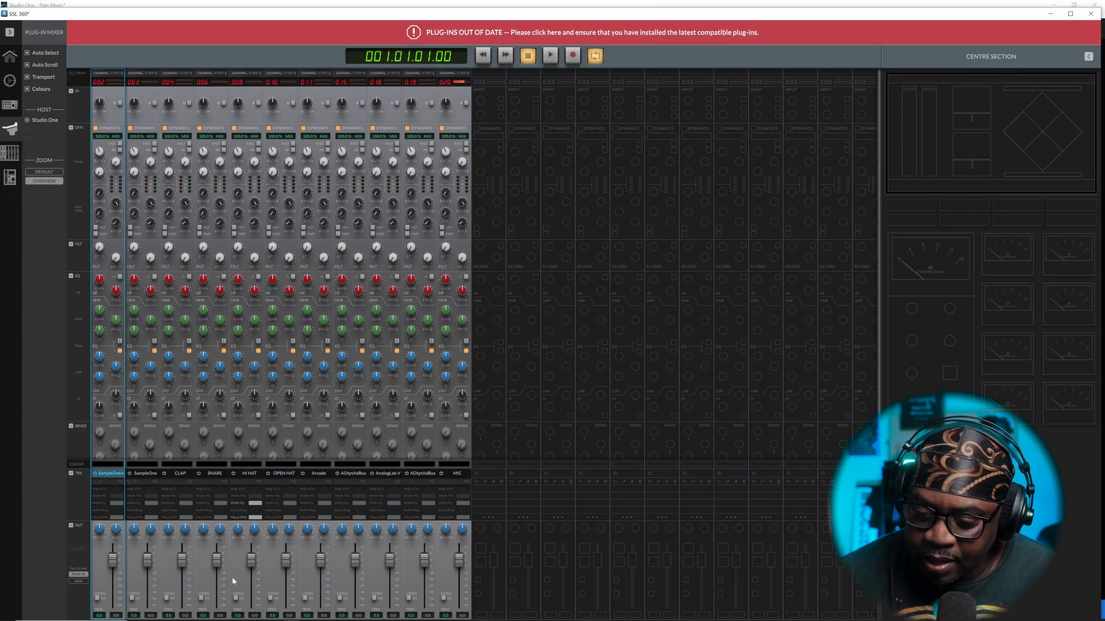
{"action": "left_click", "coordinate": [548, 55]}
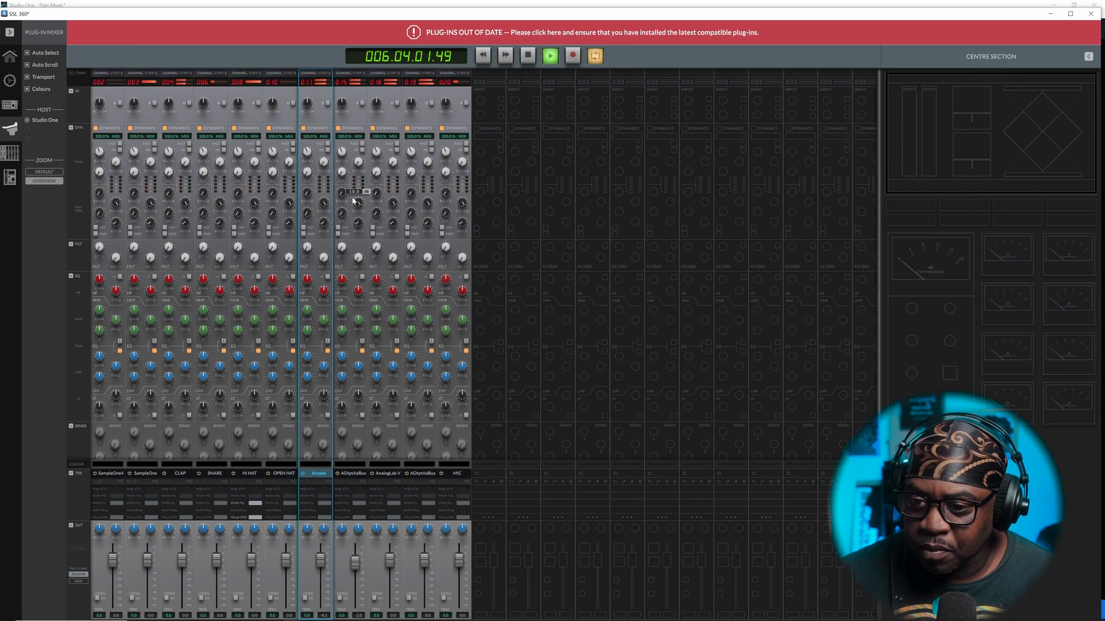
{"action": "left_click", "coordinate": [524, 55]}
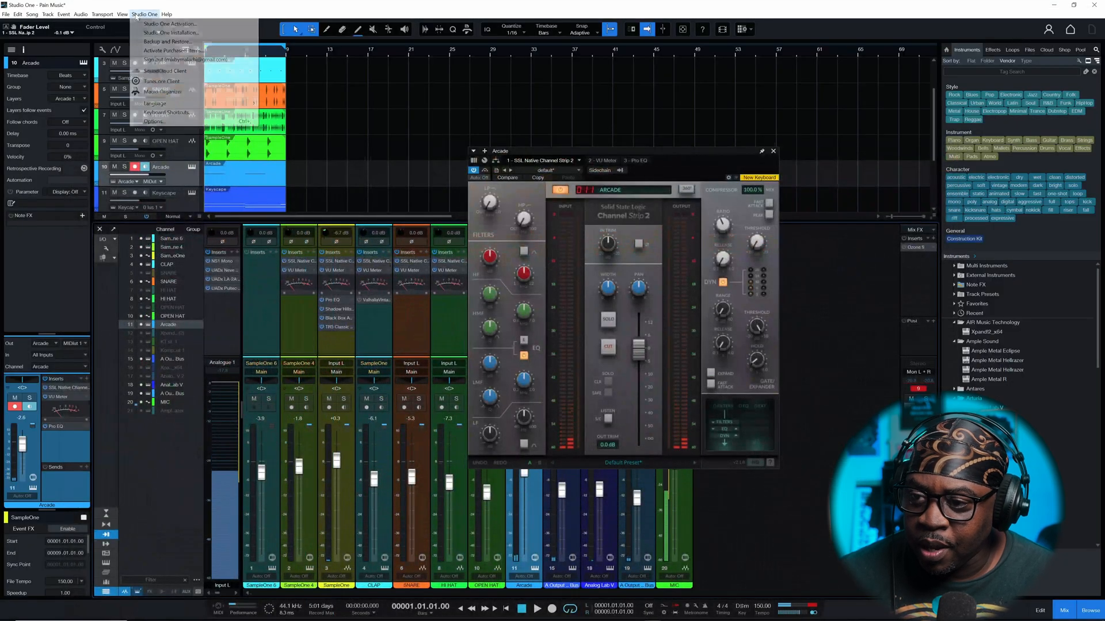
{"action": "left_click", "coordinate": [157, 122]}
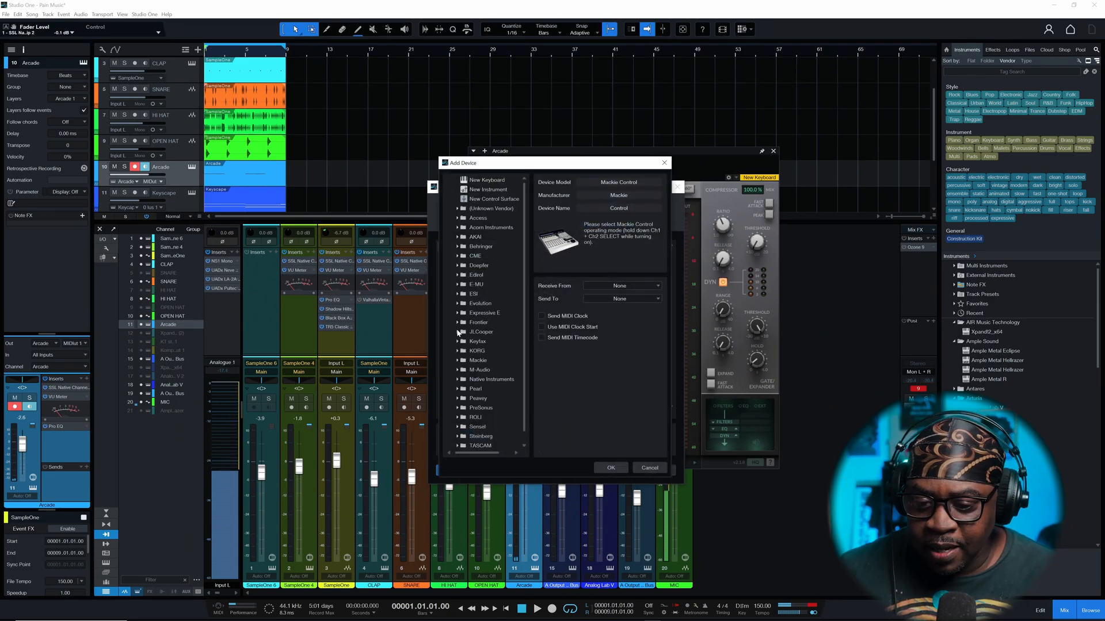
{"action": "left_click", "coordinate": [460, 360]}
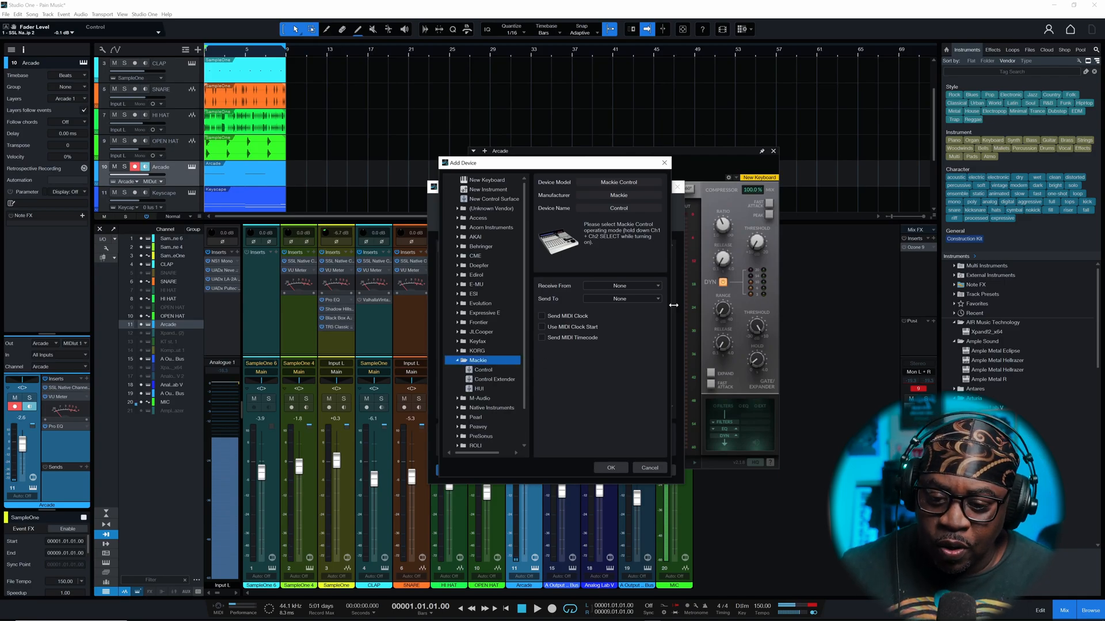
{"action": "left_click", "coordinate": [621, 285]}
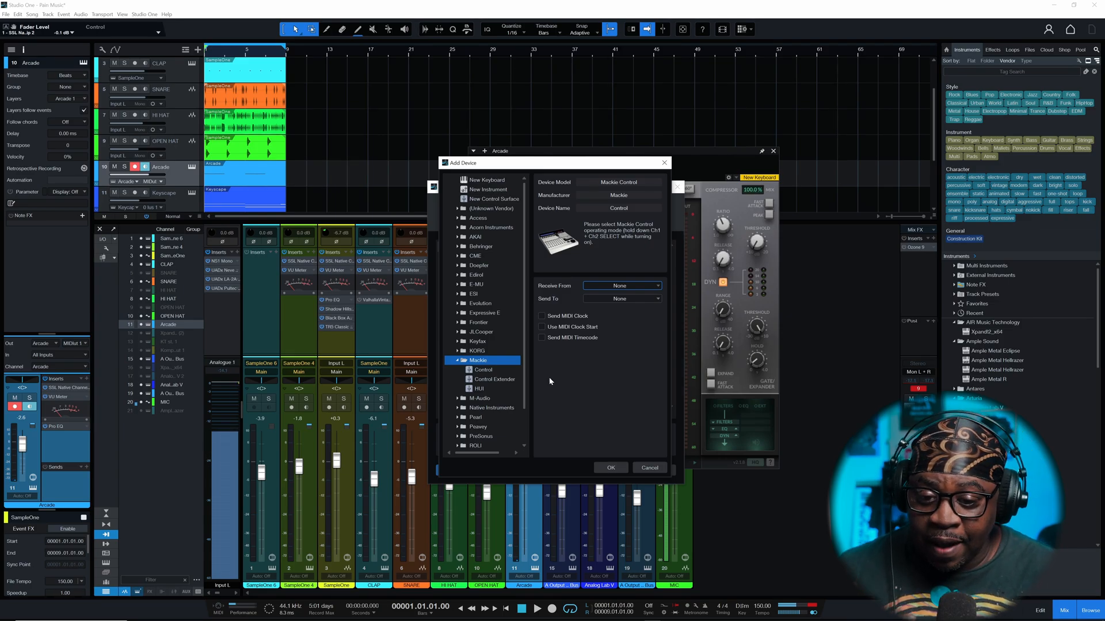
{"action": "left_click", "coordinate": [621, 285]}
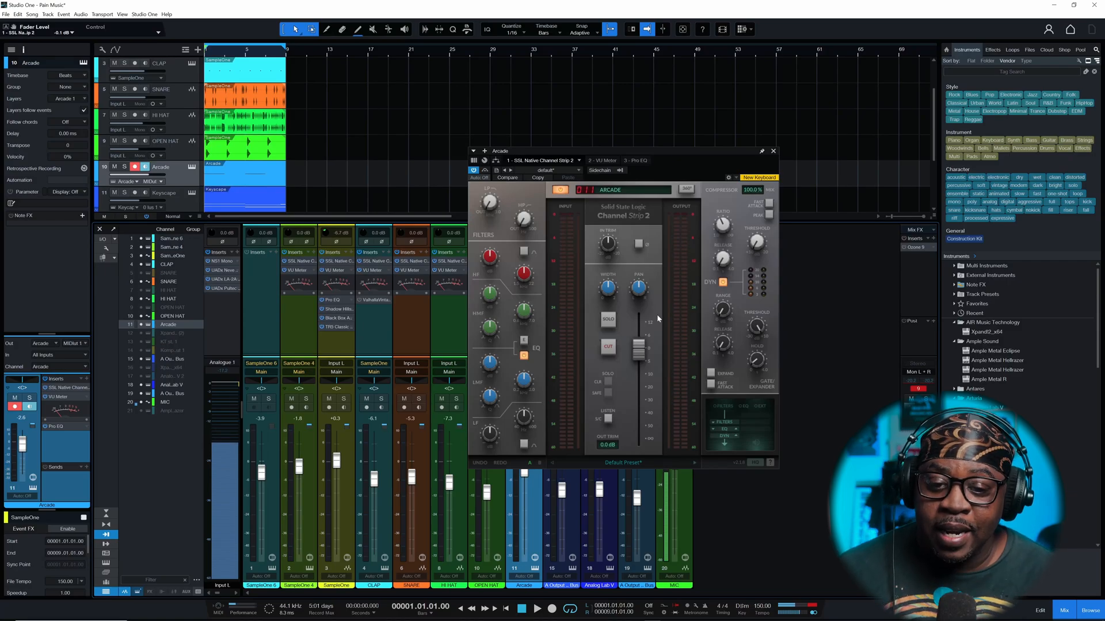
Search the Effects browser for 'SS' and insert SSL Native Bus Compressor 2 on Main.
{"action": "left_click", "coordinate": [774, 150]}
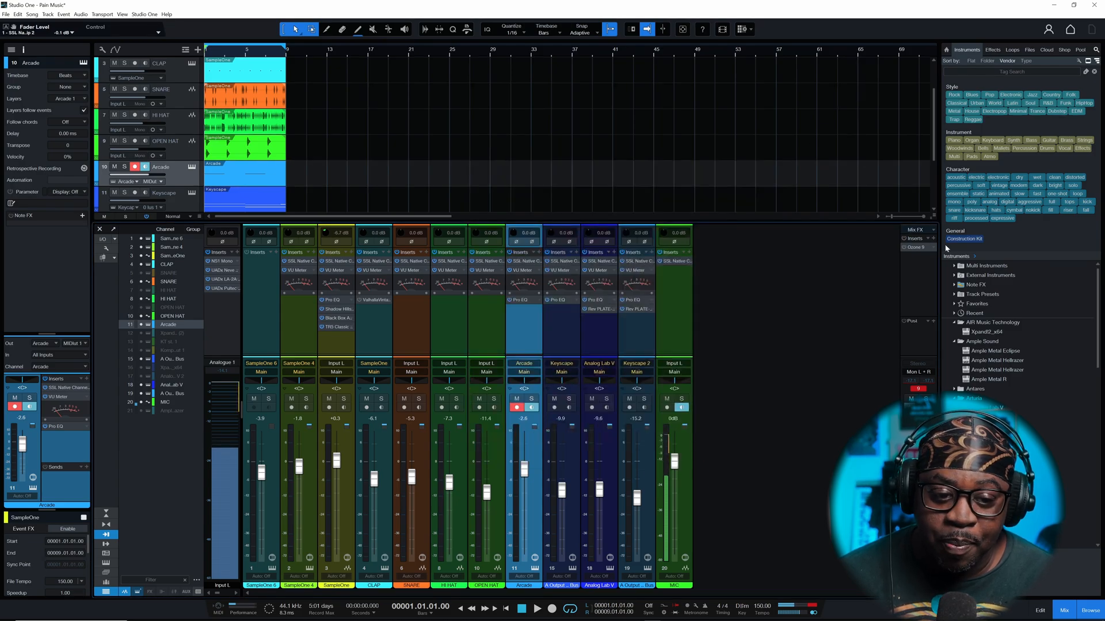
{"action": "left_click", "coordinate": [996, 248]}
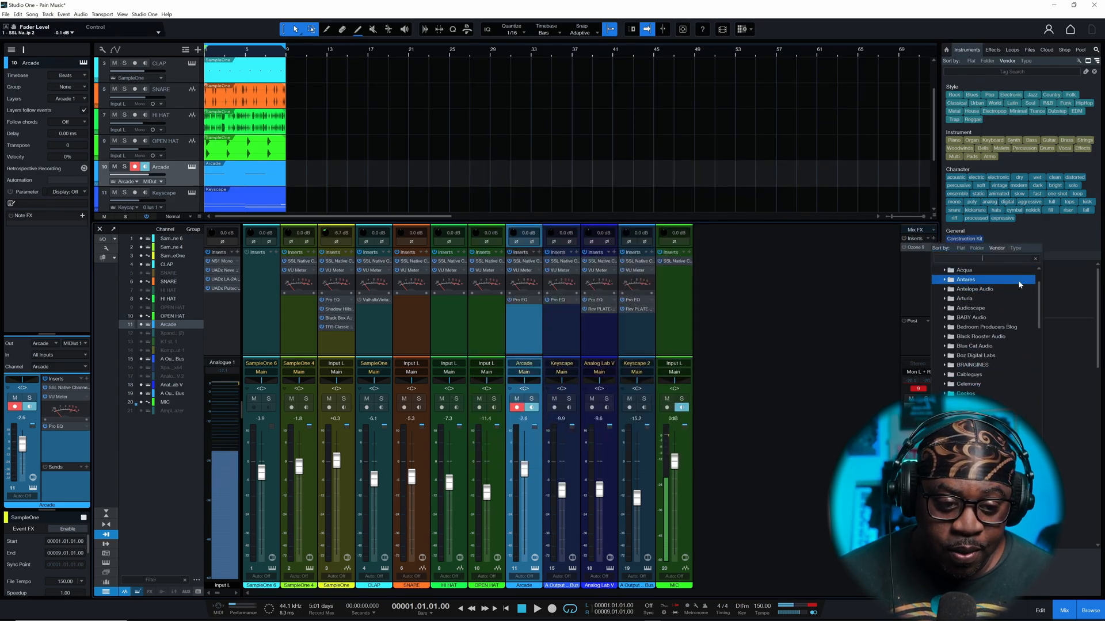
{"action": "type", "text": "SSL"}
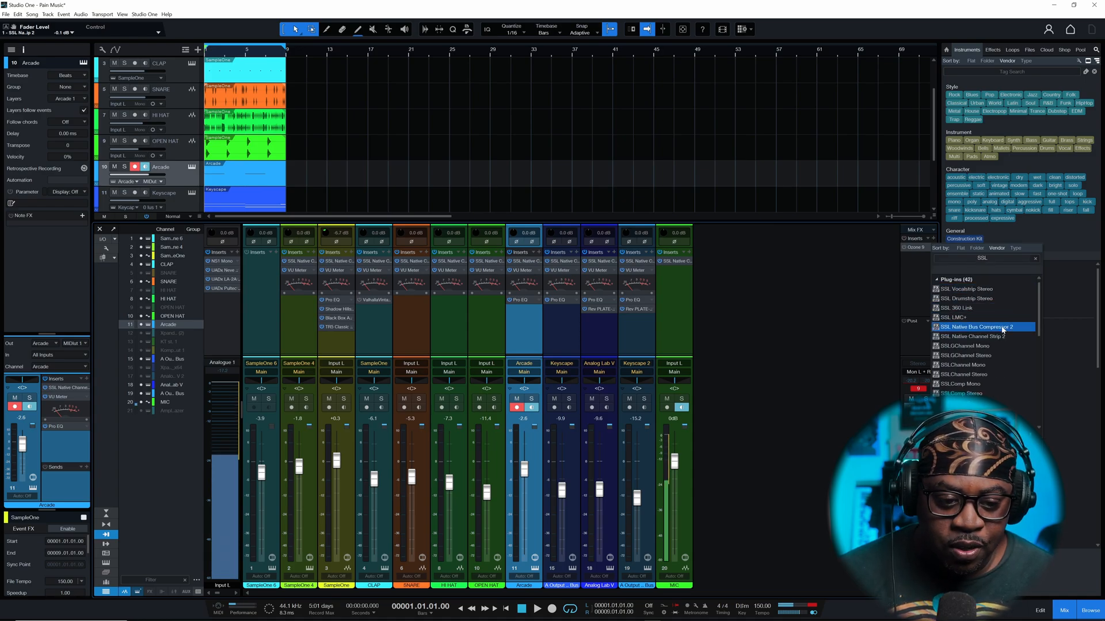
{"action": "double_click", "coordinate": [976, 327]}
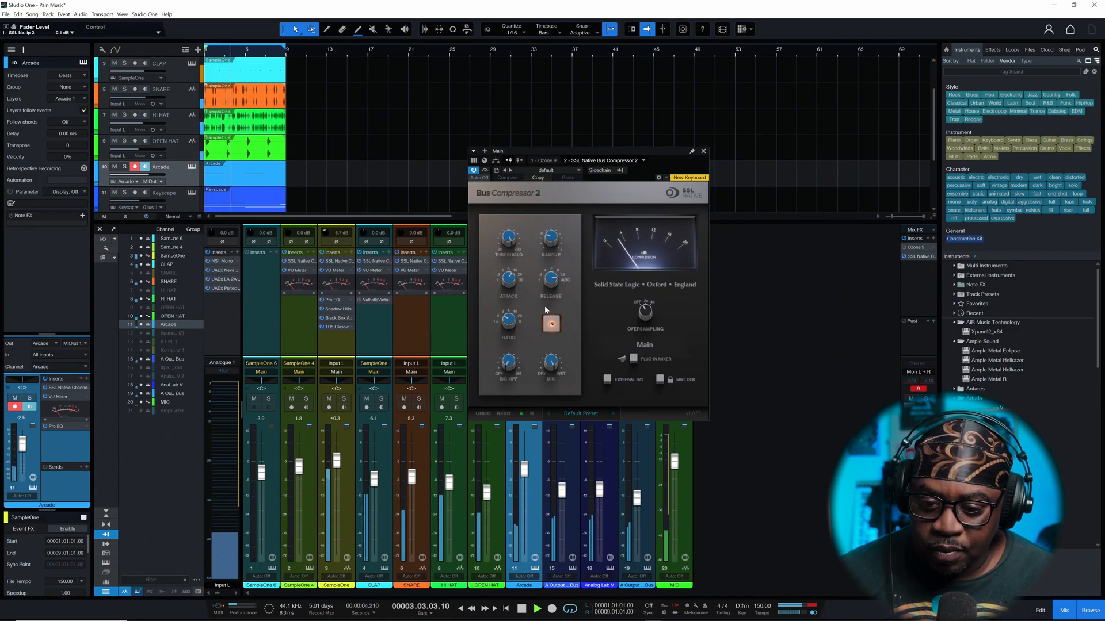
Adjust the Bus Compressor 2 ratio and threshold knobs on Main.
{"action": "left_click_drag", "start_coordinate": [507, 321], "coordinate": [508, 331]}
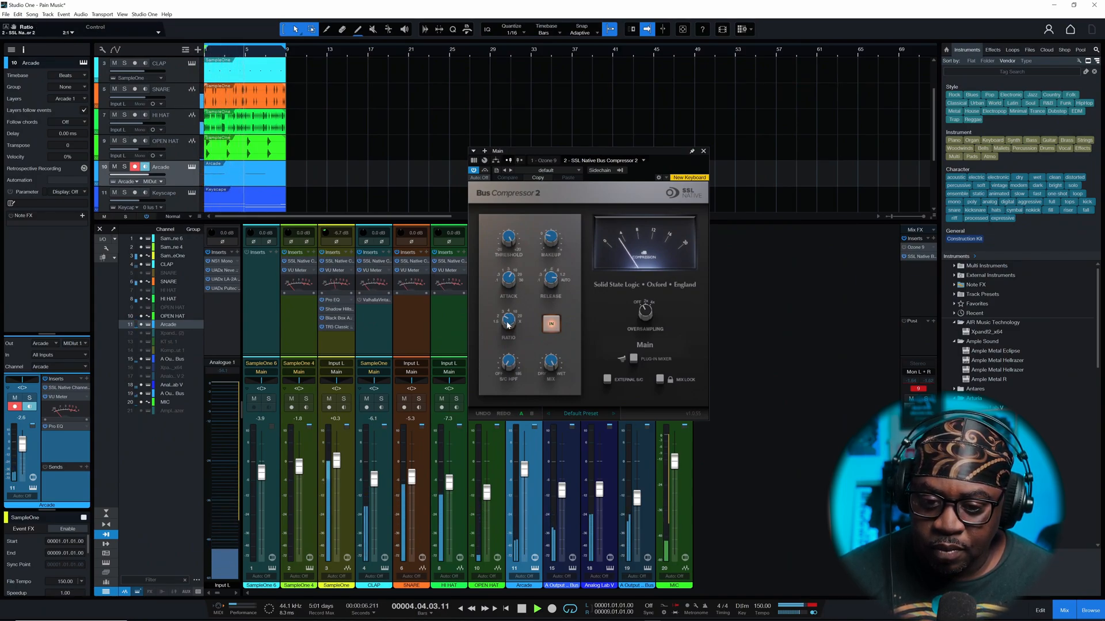
{"action": "left_click_drag", "start_coordinate": [509, 238], "coordinate": [509, 226]}
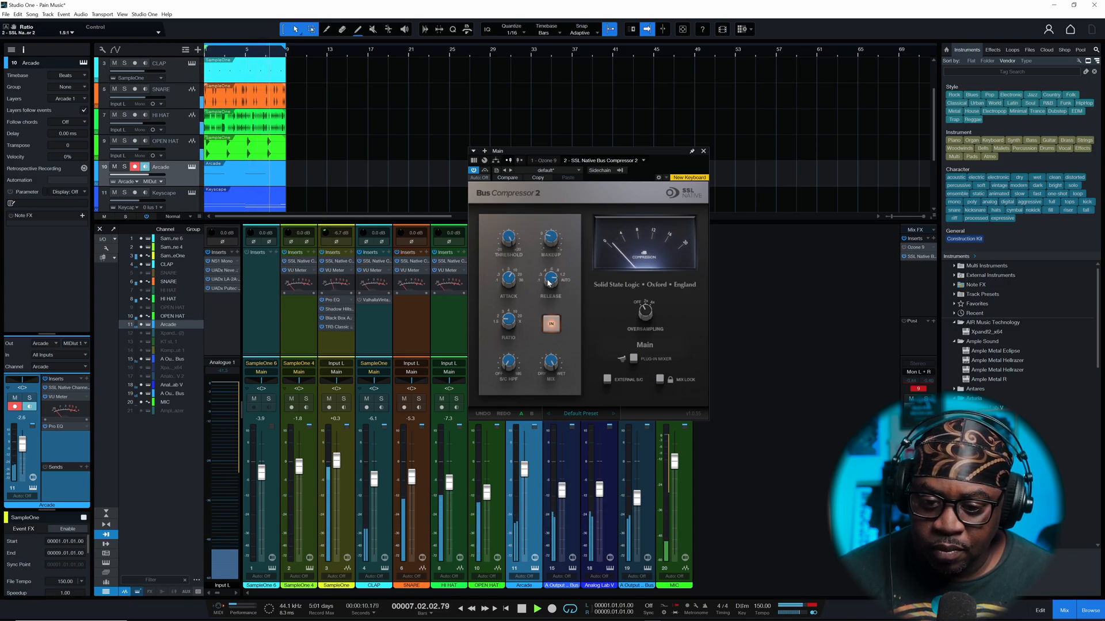
{"action": "left_click_drag", "start_coordinate": [508, 237], "coordinate": [508, 226]}
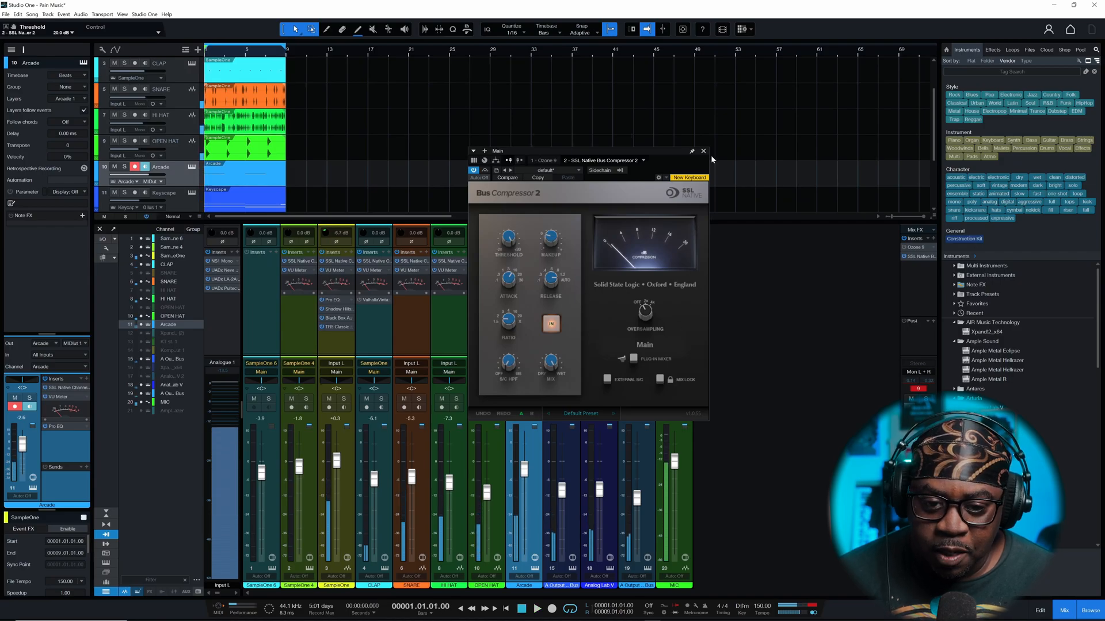
{"action": "mouse_move", "coordinate": [703, 151]}
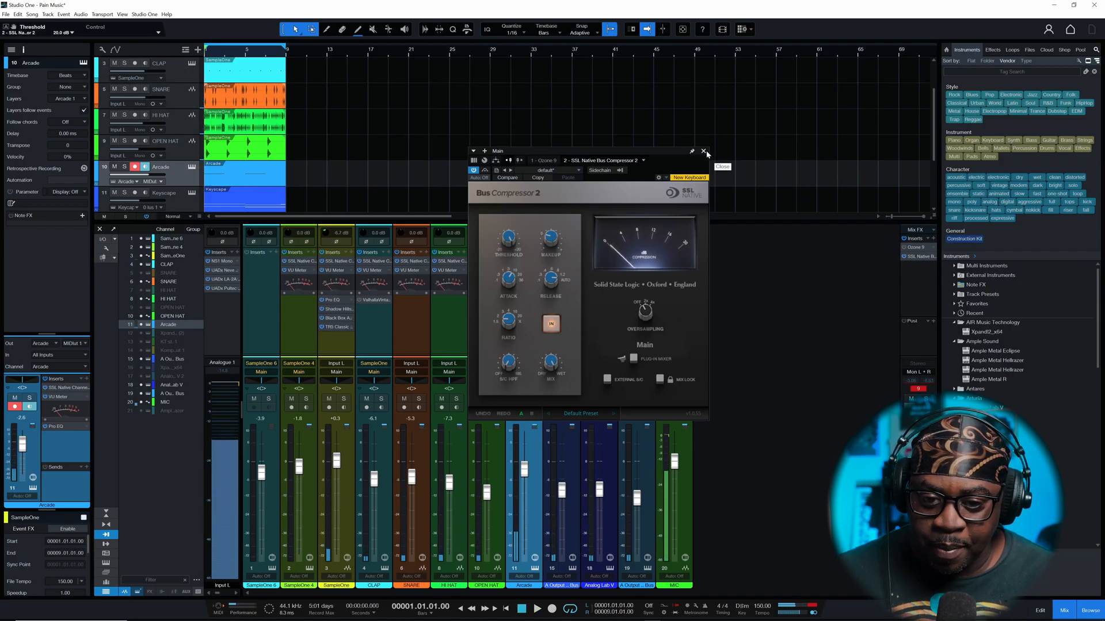